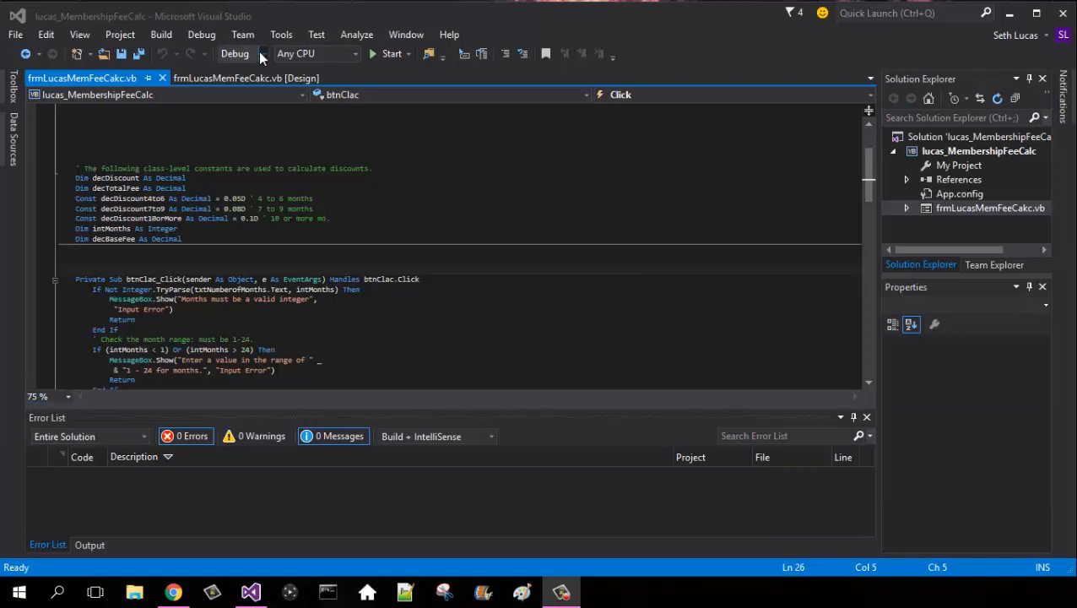
- Review the Yoga option, monthly fee box and total box properties in the form designer
click(245, 78)
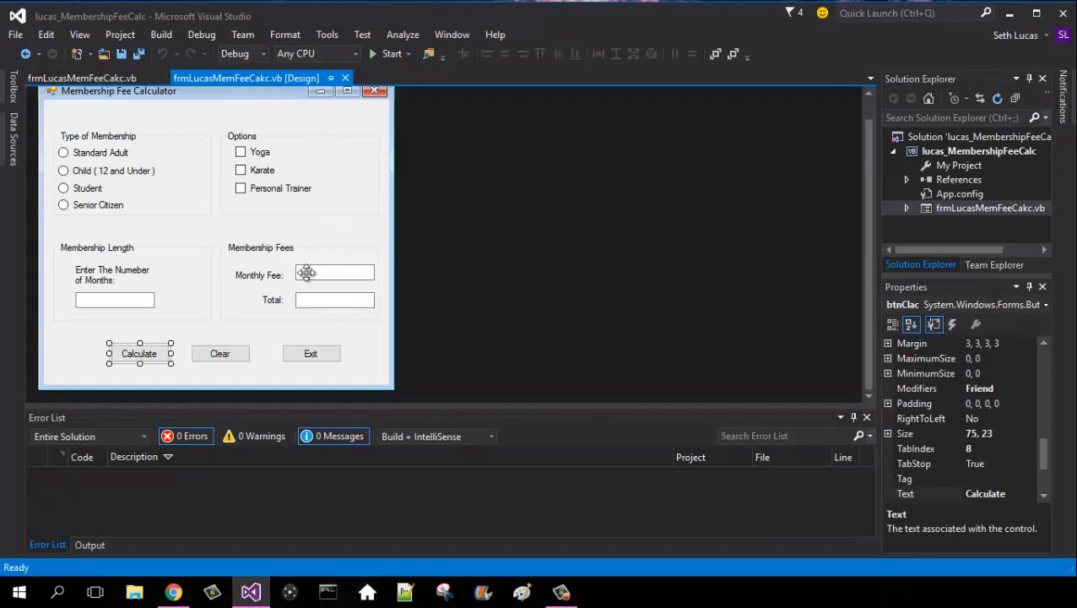
click(260, 152)
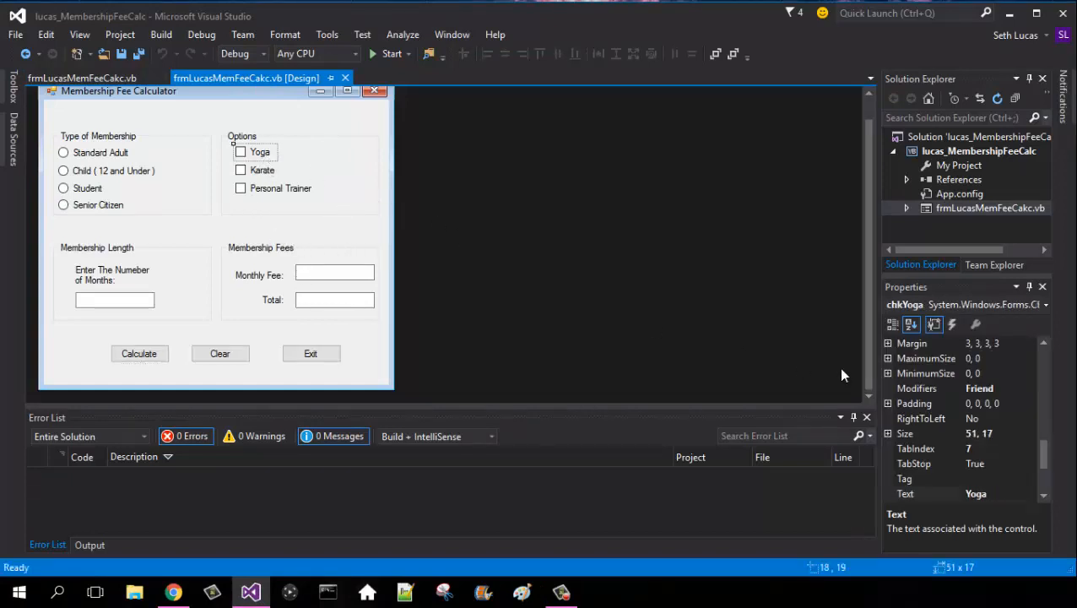
click(911, 324)
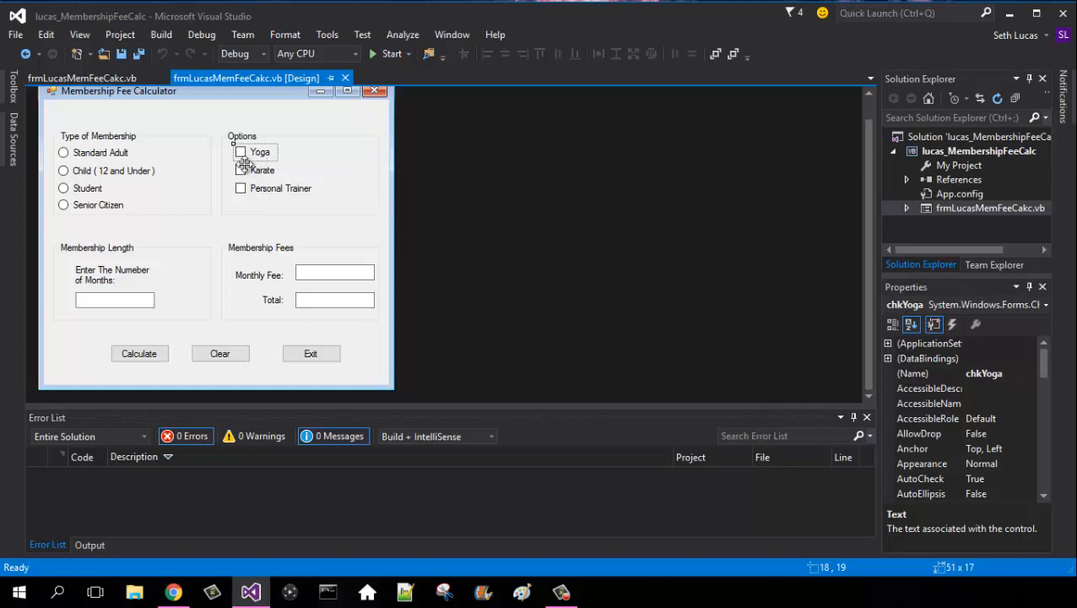
click(334, 275)
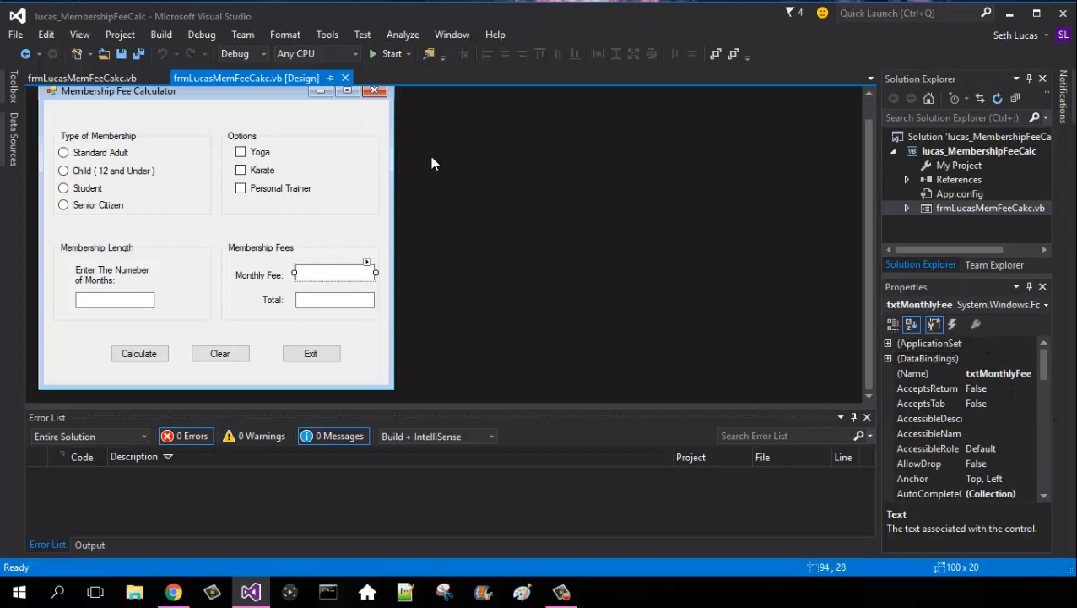
click(334, 299)
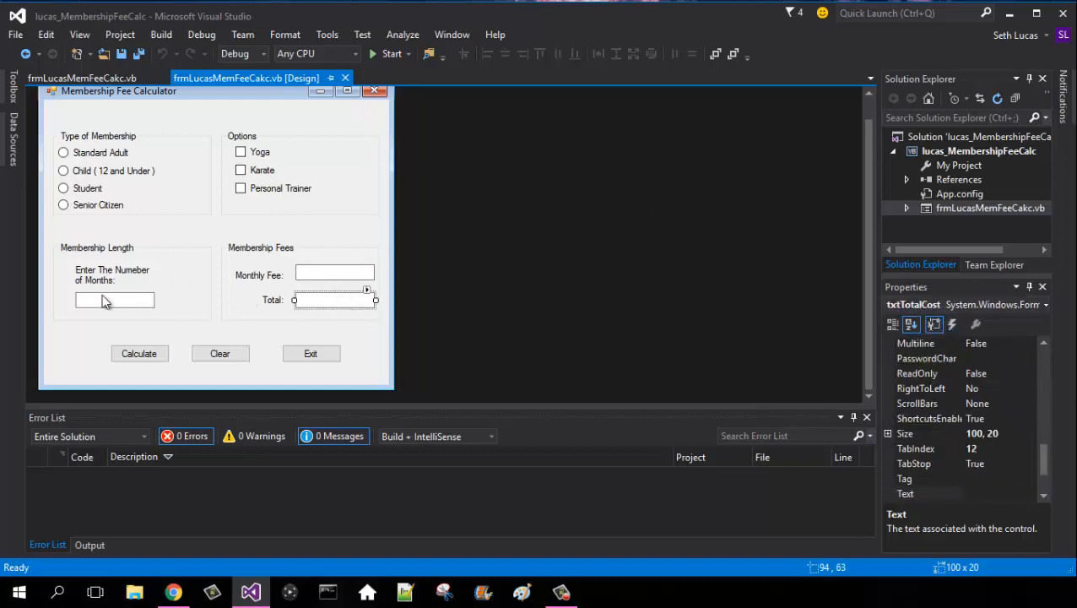
- Review the class-level variable and discount declarations and scroll through the rate code
click(114, 300)
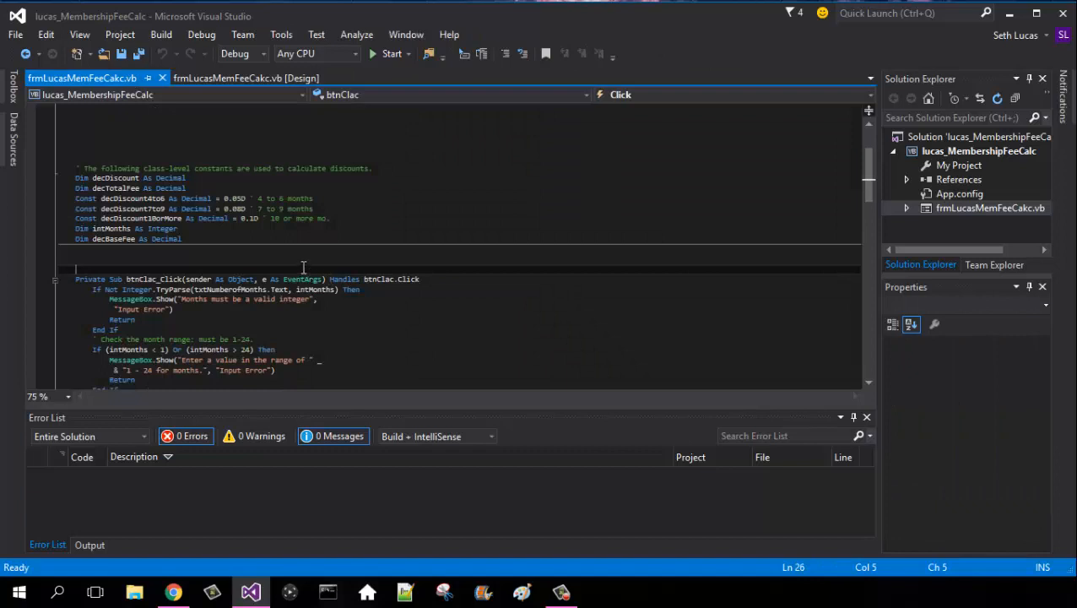
drag(76, 177, 181, 238)
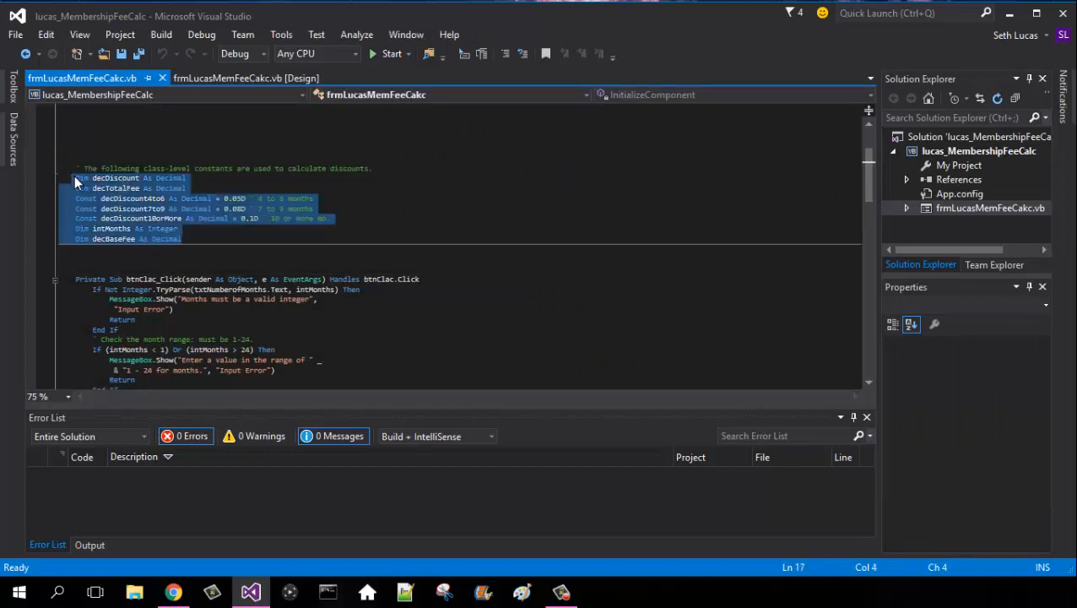
click(212, 238)
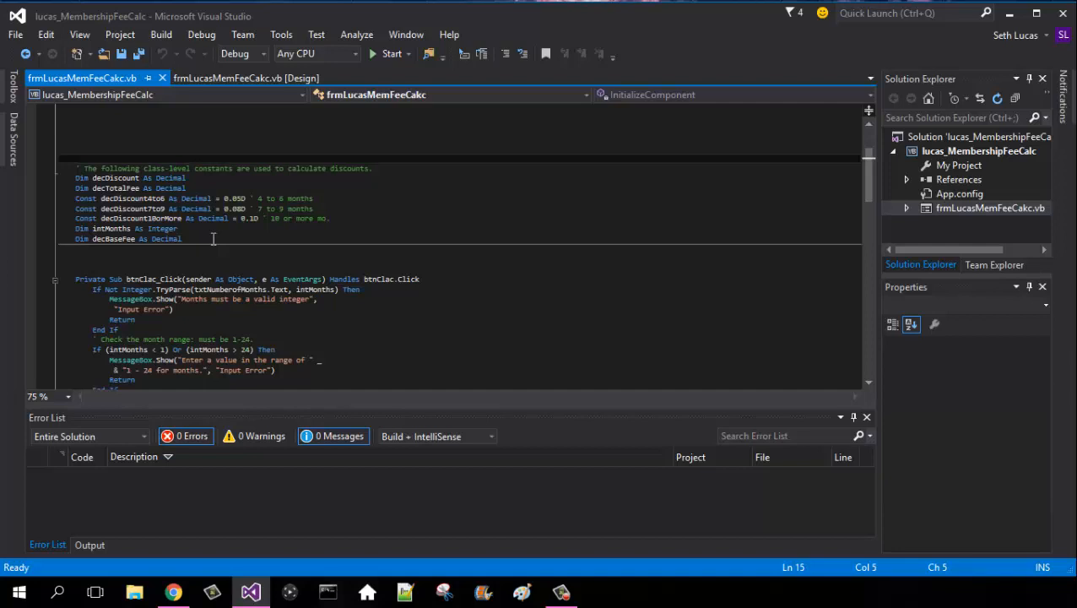
mouse_move(147, 297)
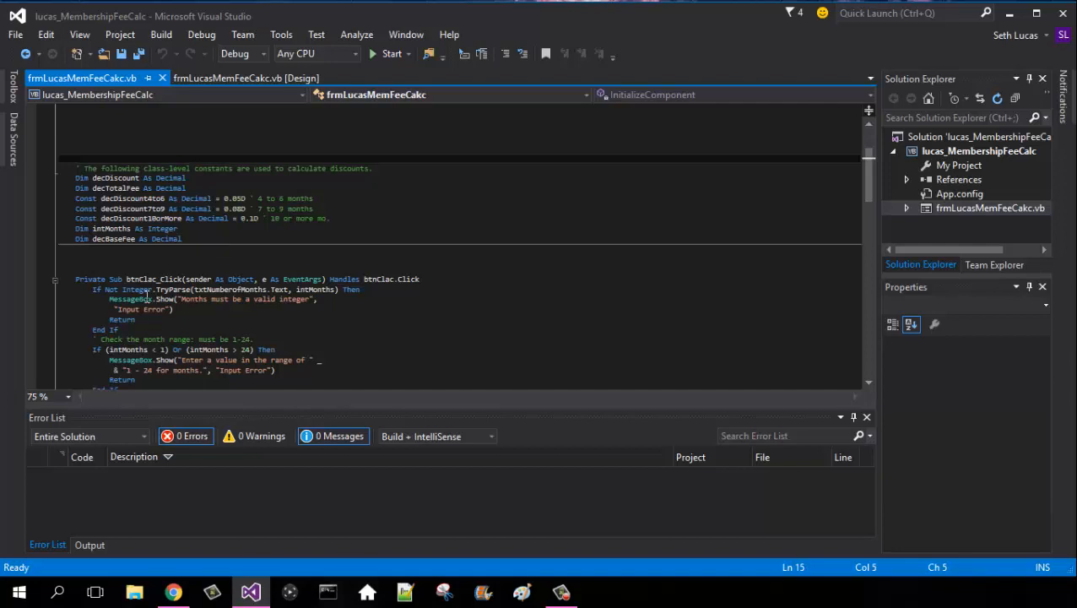
scroll(down, 3)
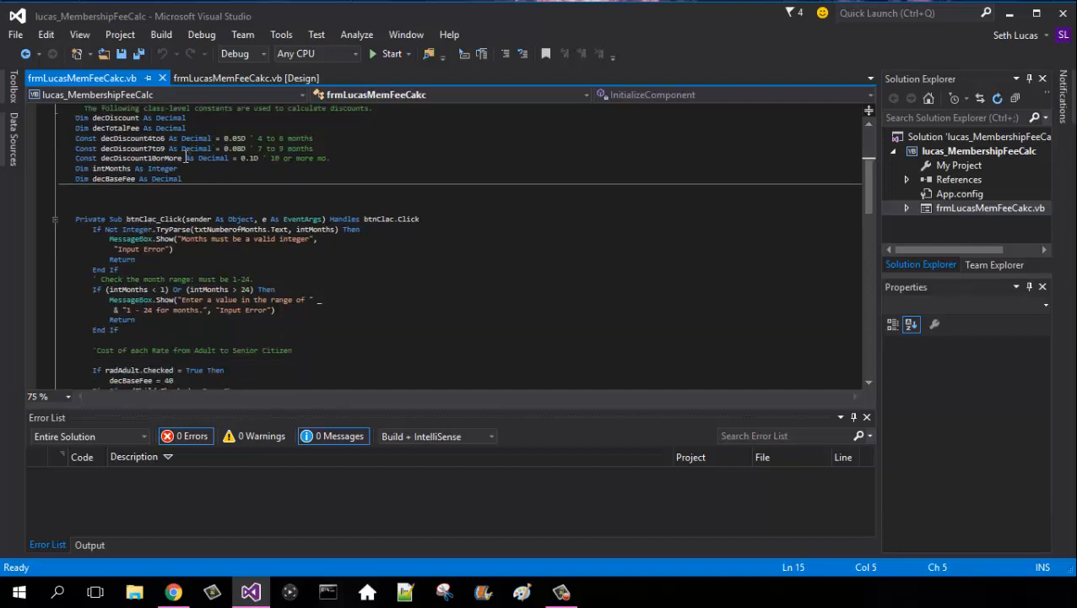
mouse_move(193, 157)
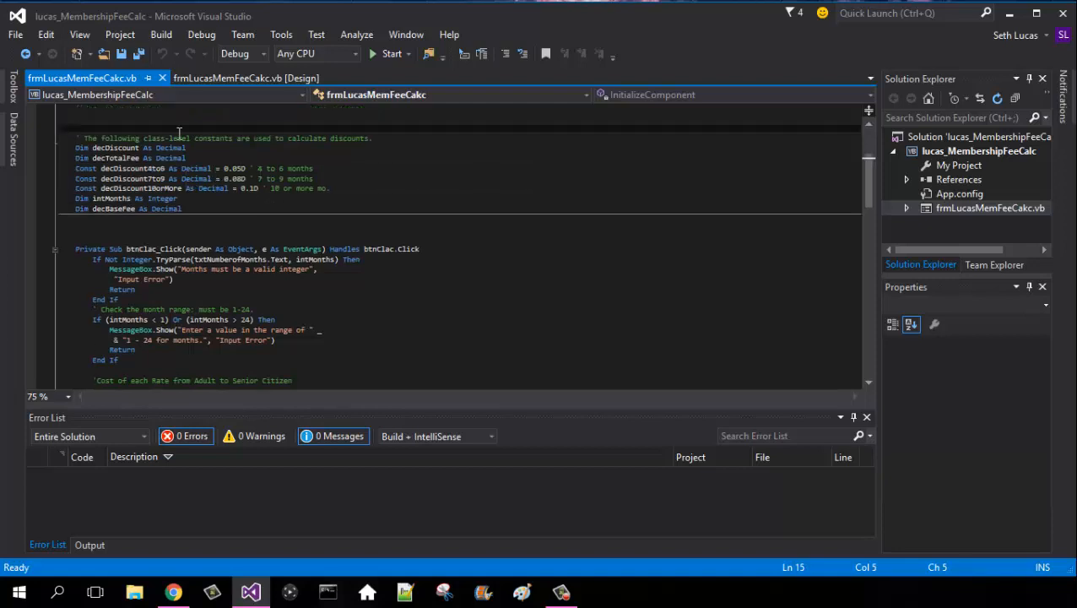
mouse_move(173, 168)
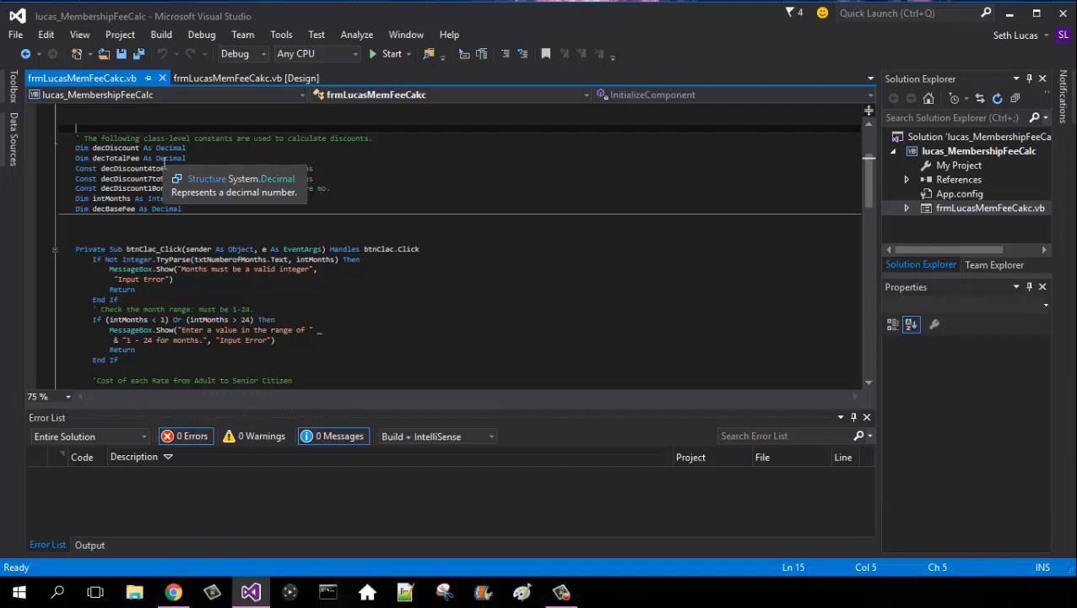
mouse_move(64, 268)
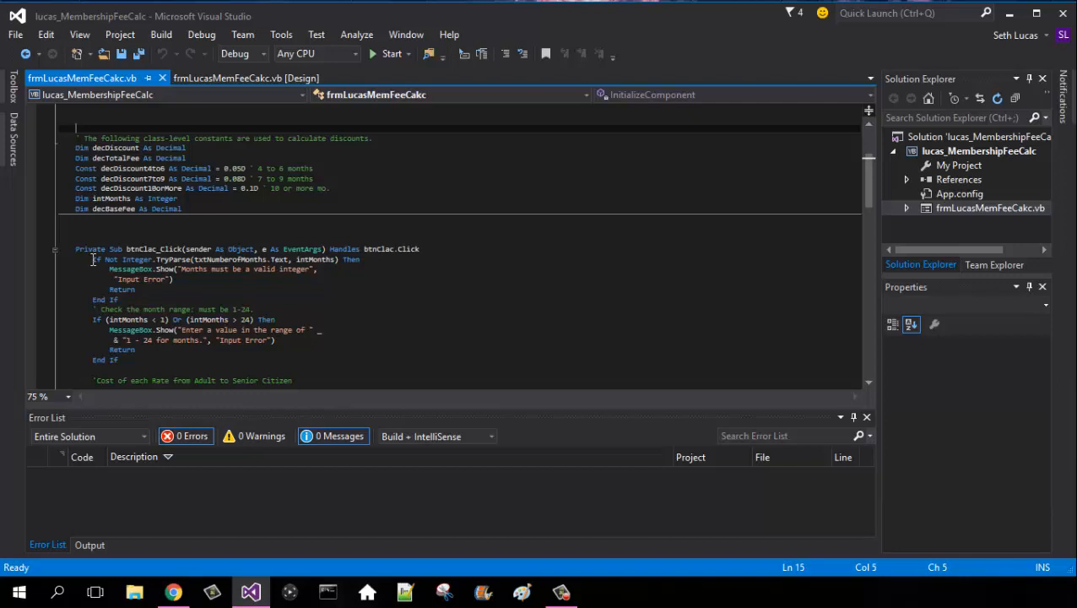
scroll(down, 3)
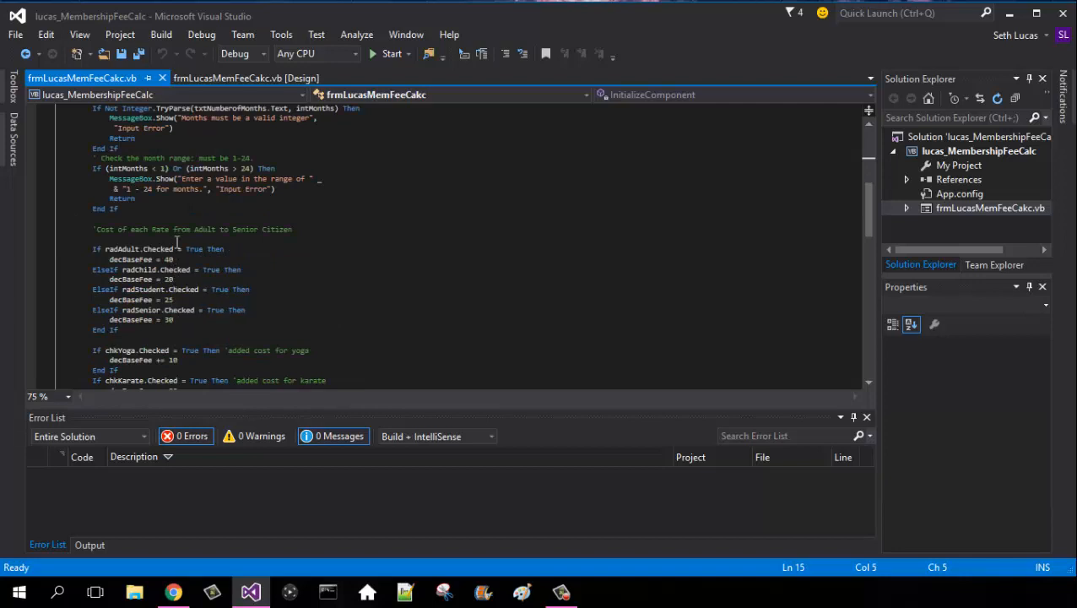
- Compare the form layout against its code, ending on the Design view
click(244, 77)
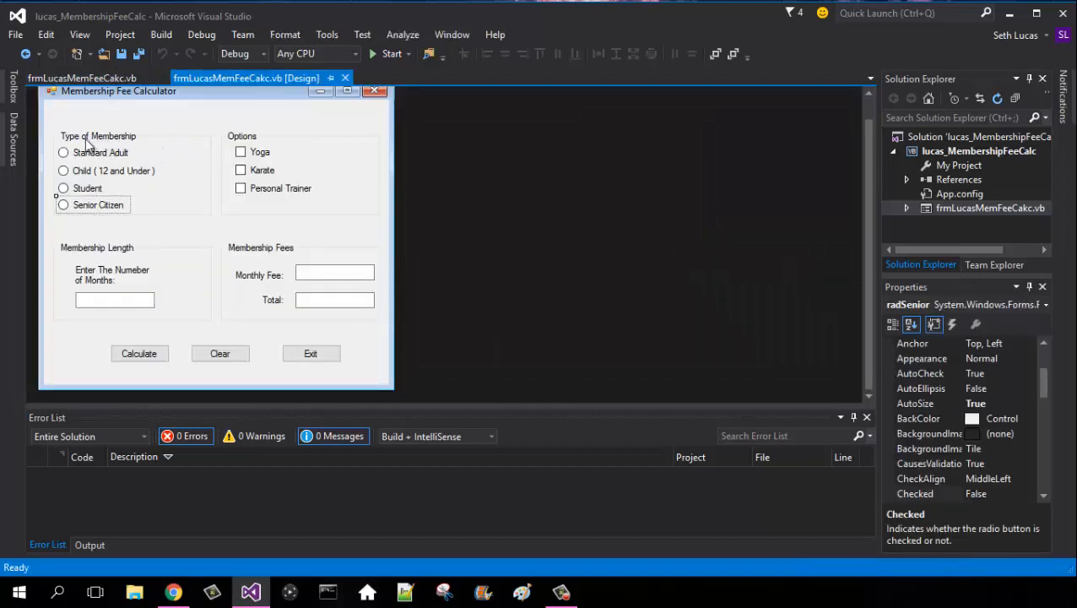
click(81, 78)
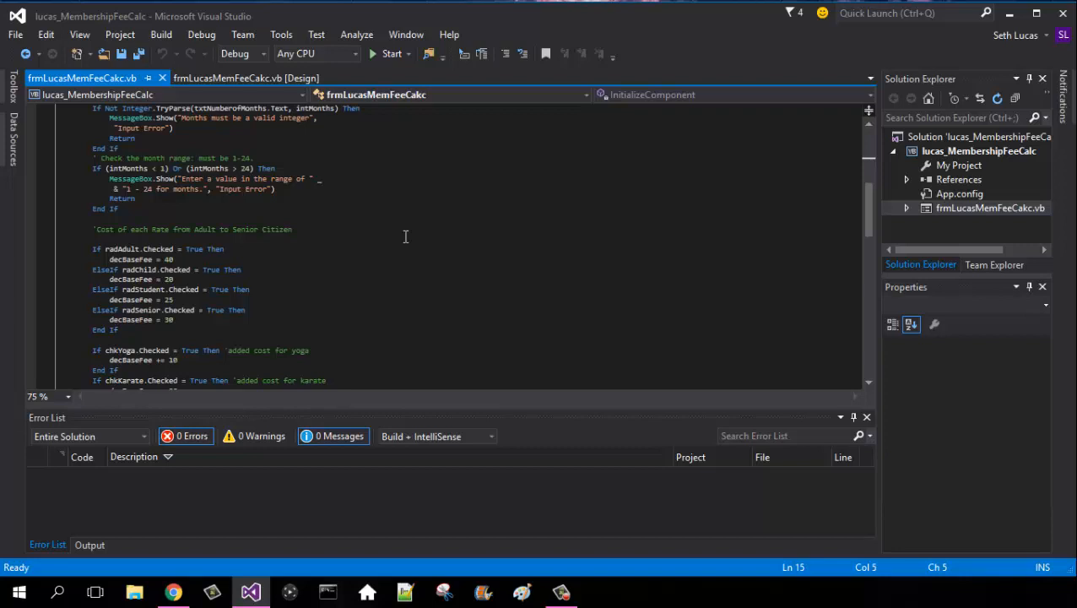
click(246, 77)
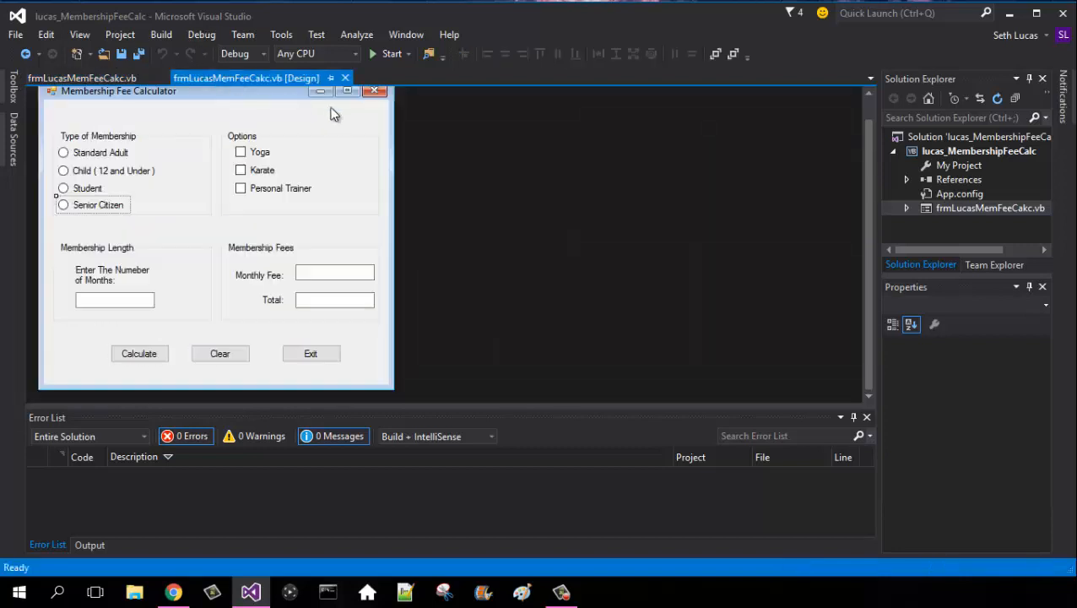
click(62, 204)
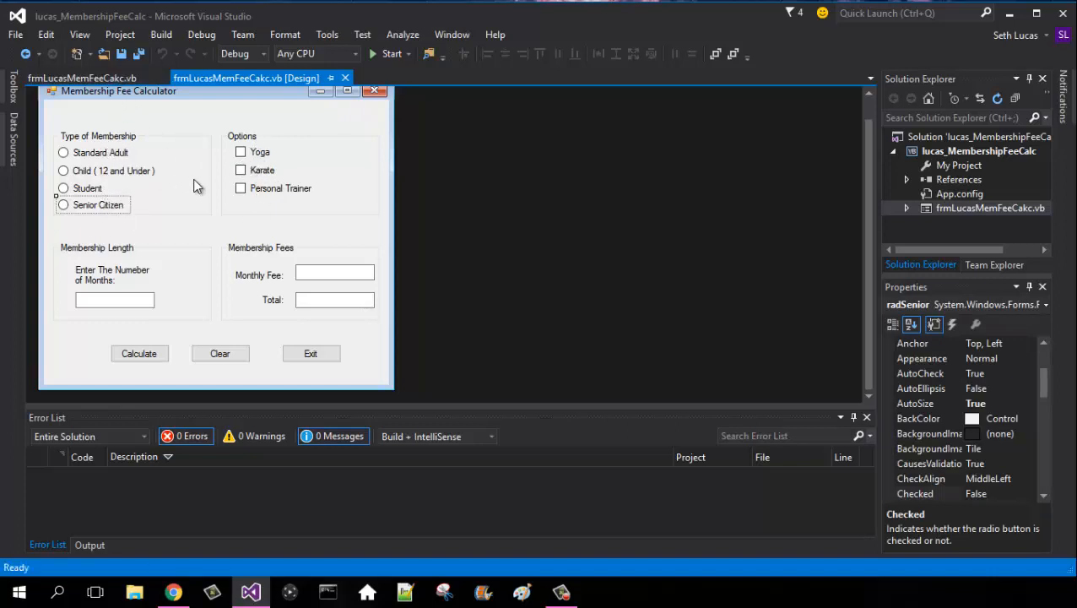
click(81, 78)
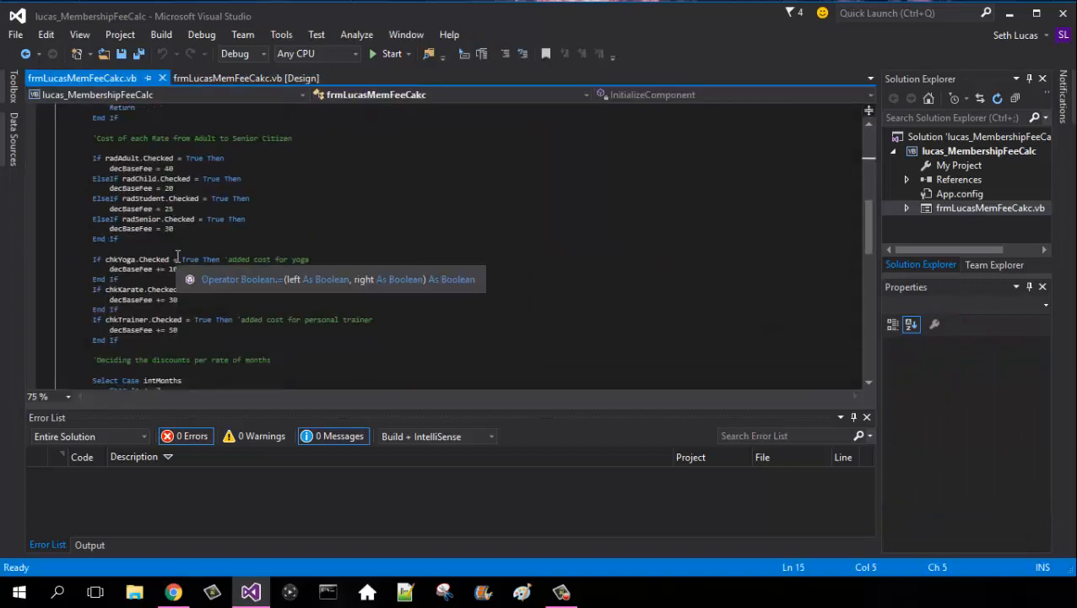
mouse_move(345, 272)
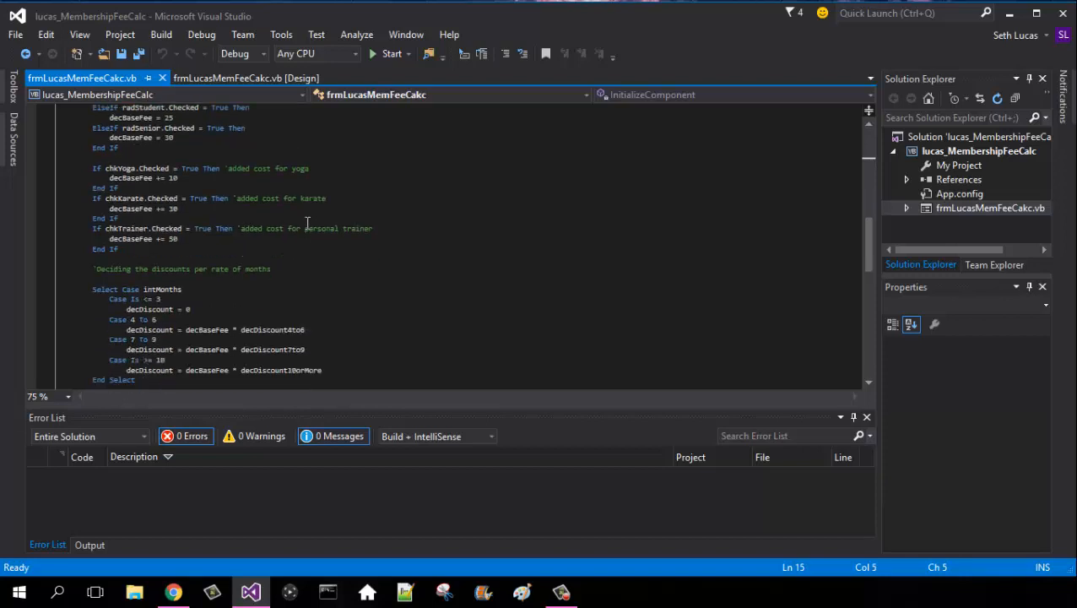
click(246, 78)
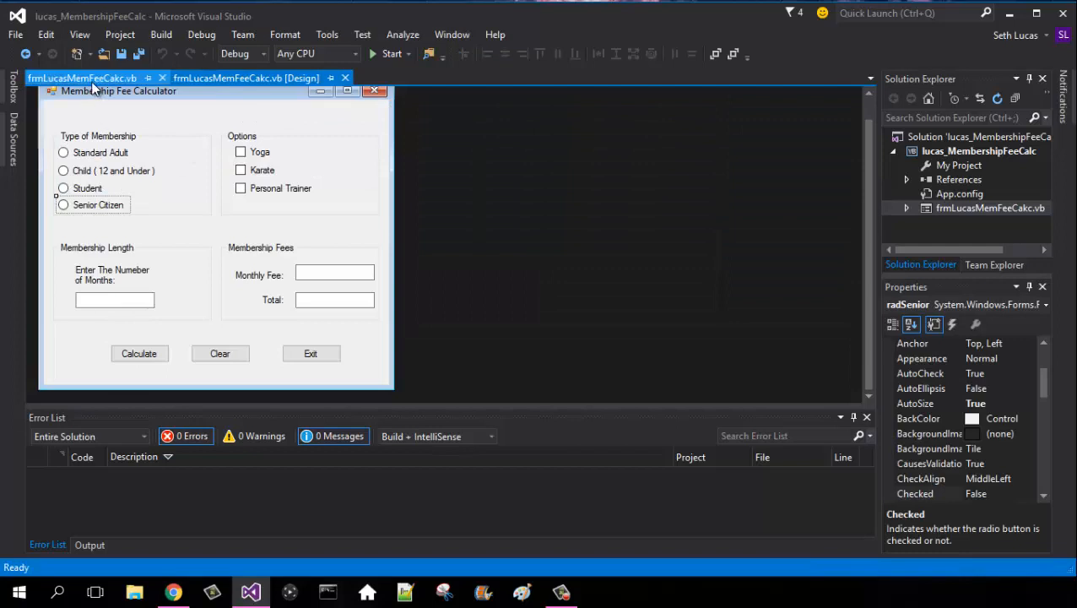
- Show the Select Case discount block and txtMonthlyFee display lines in the code
click(80, 78)
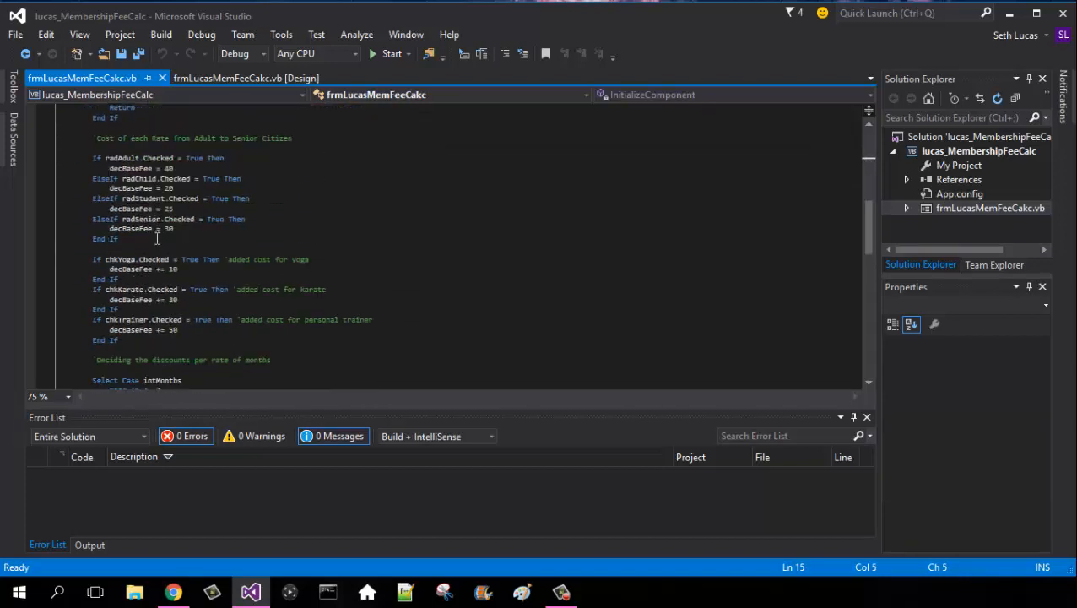
scroll(down, 3)
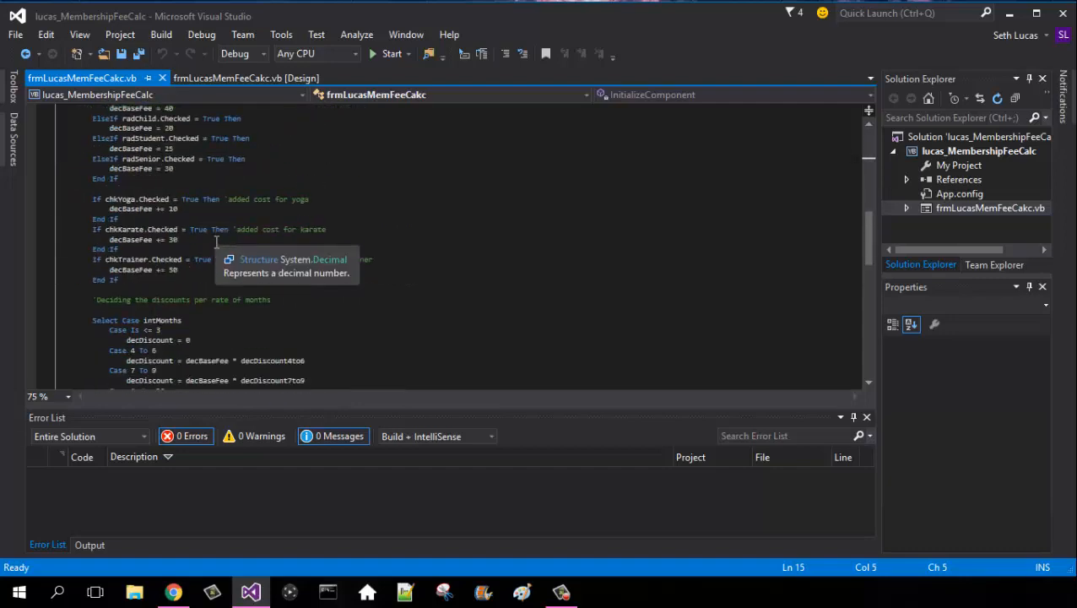
scroll(down, 3)
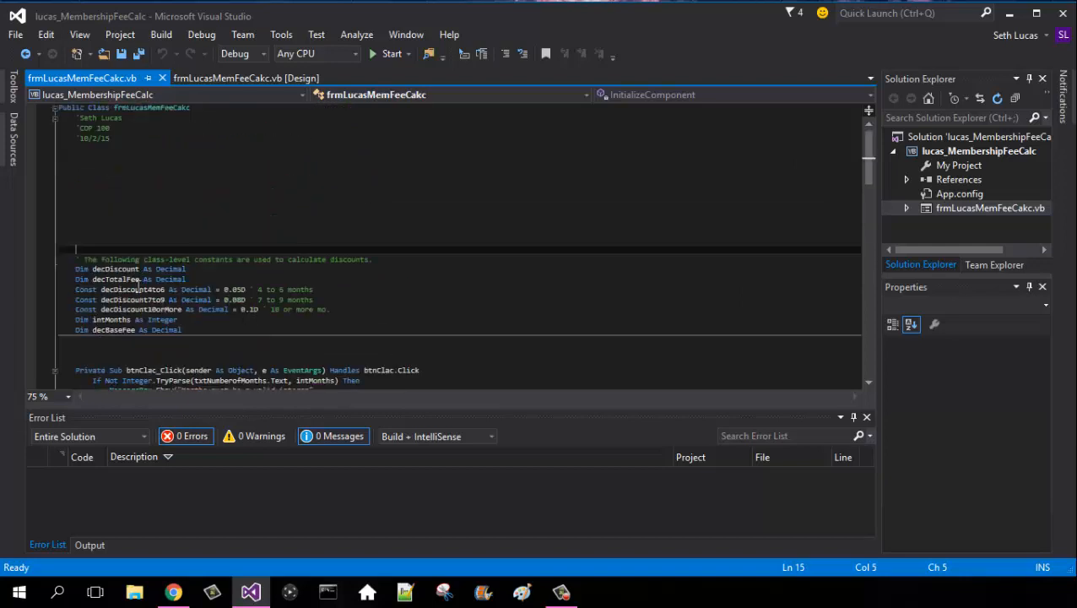
scroll(down, 3)
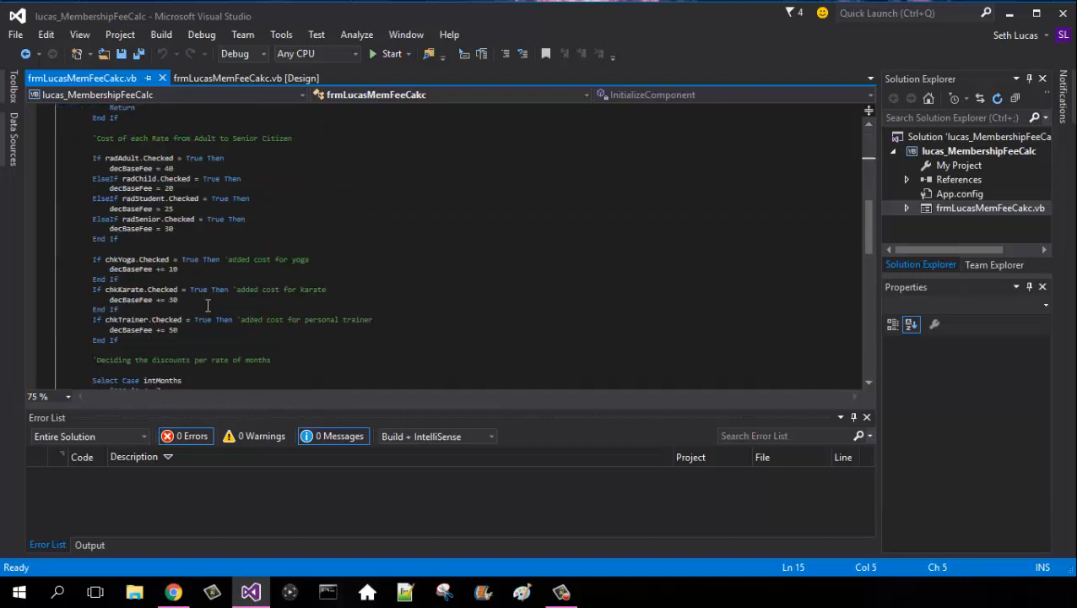
scroll(down, 3)
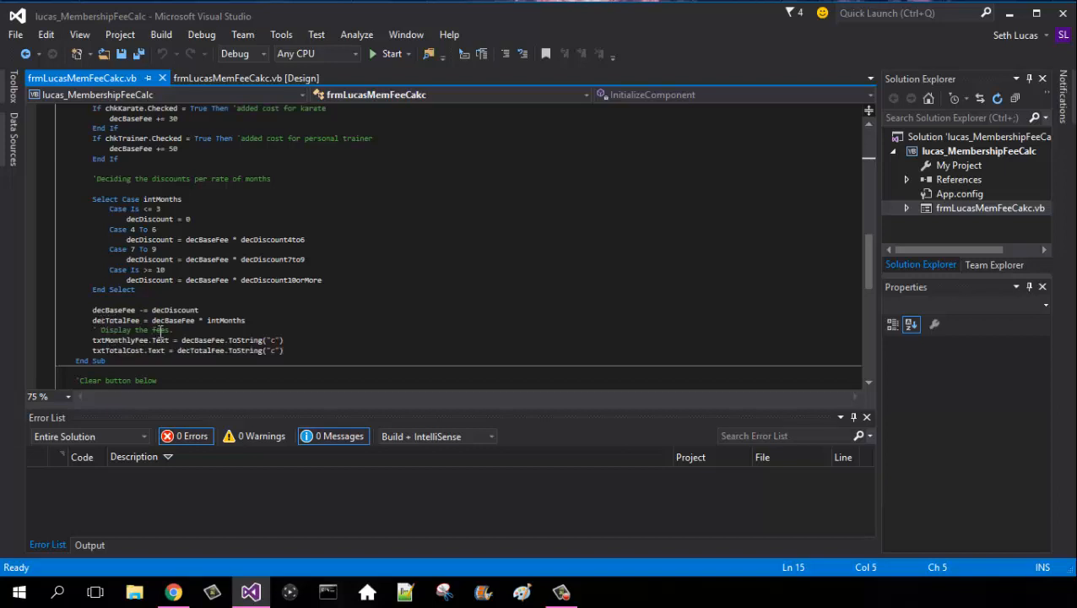
mouse_move(245, 329)
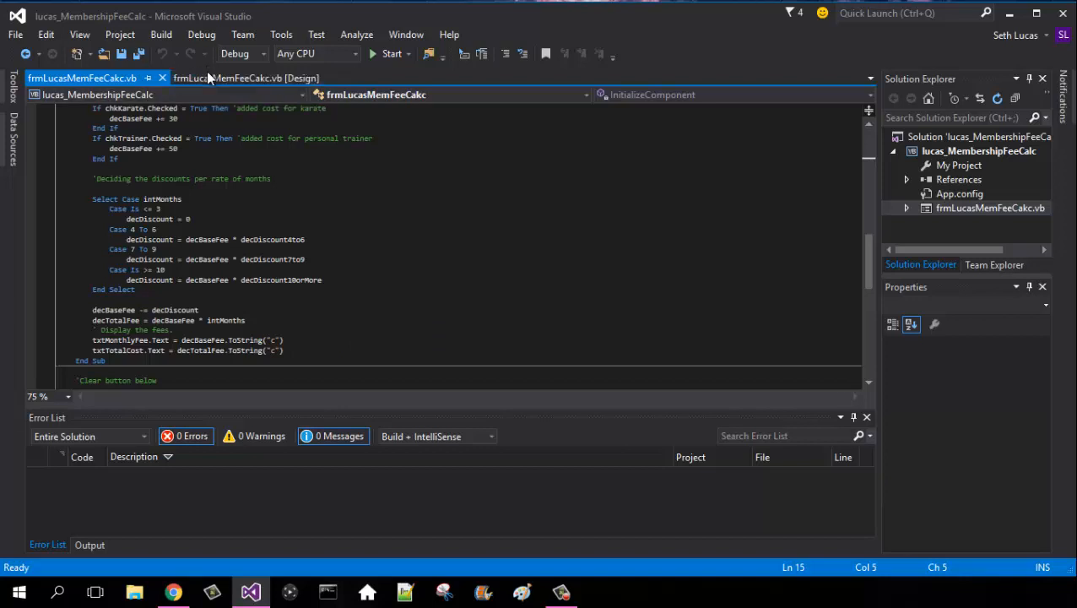
click(246, 78)
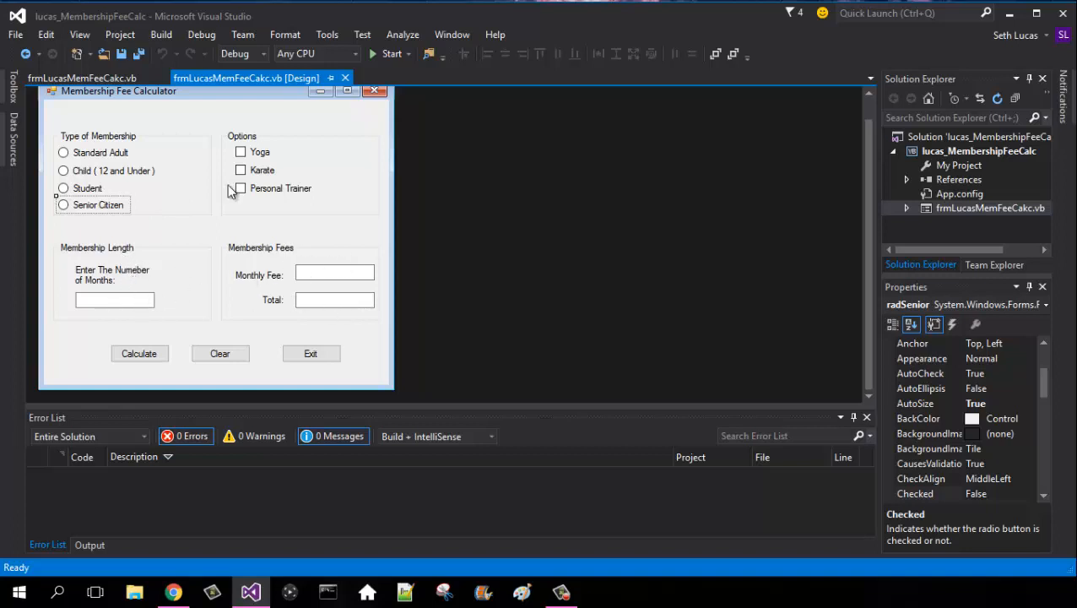
click(81, 77)
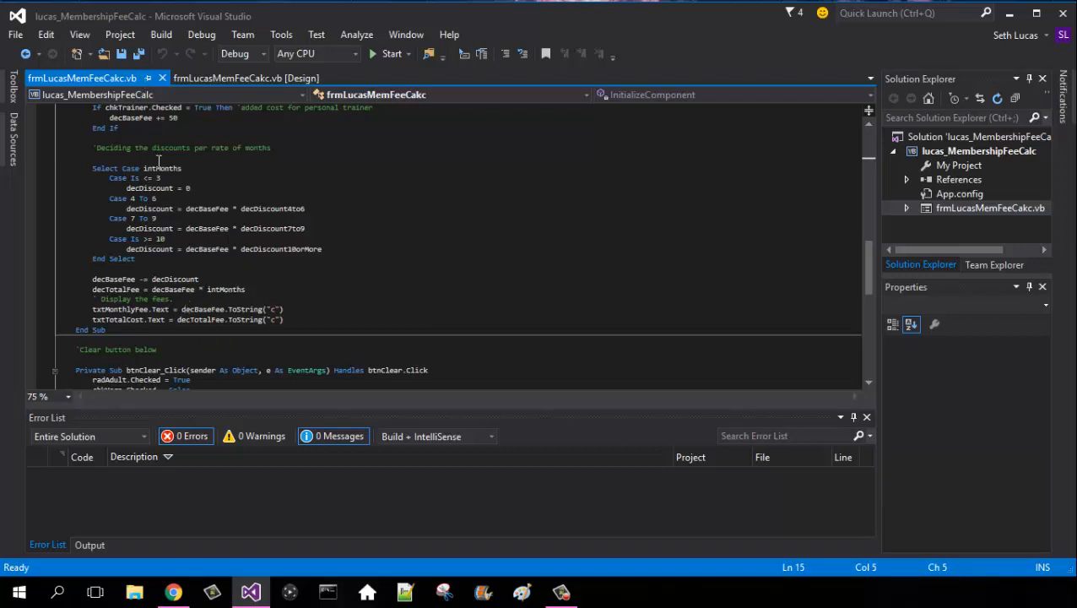
mouse_move(164, 228)
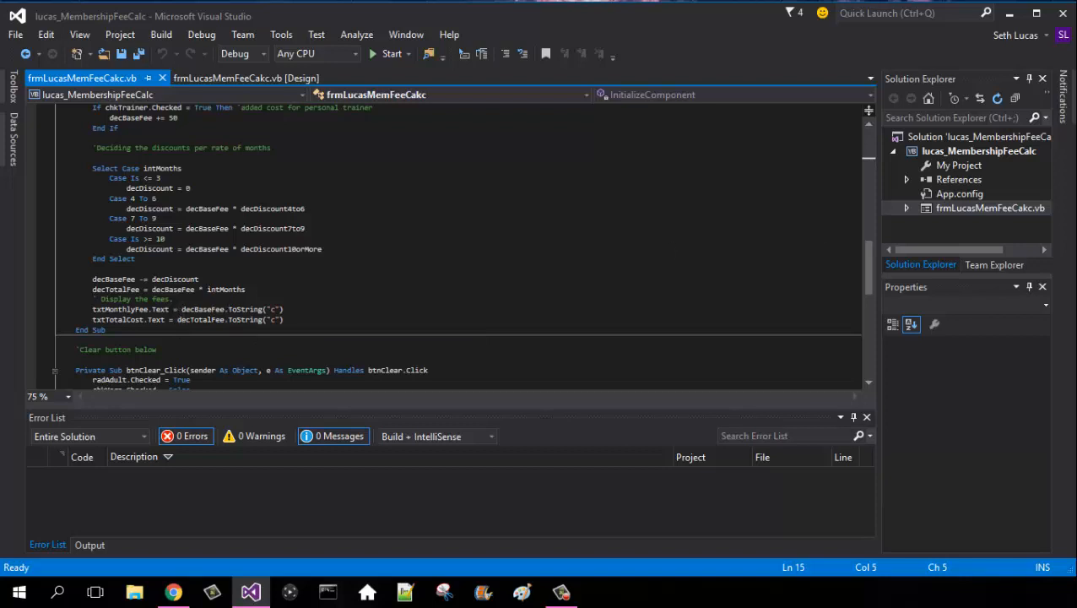
scroll(down, 3)
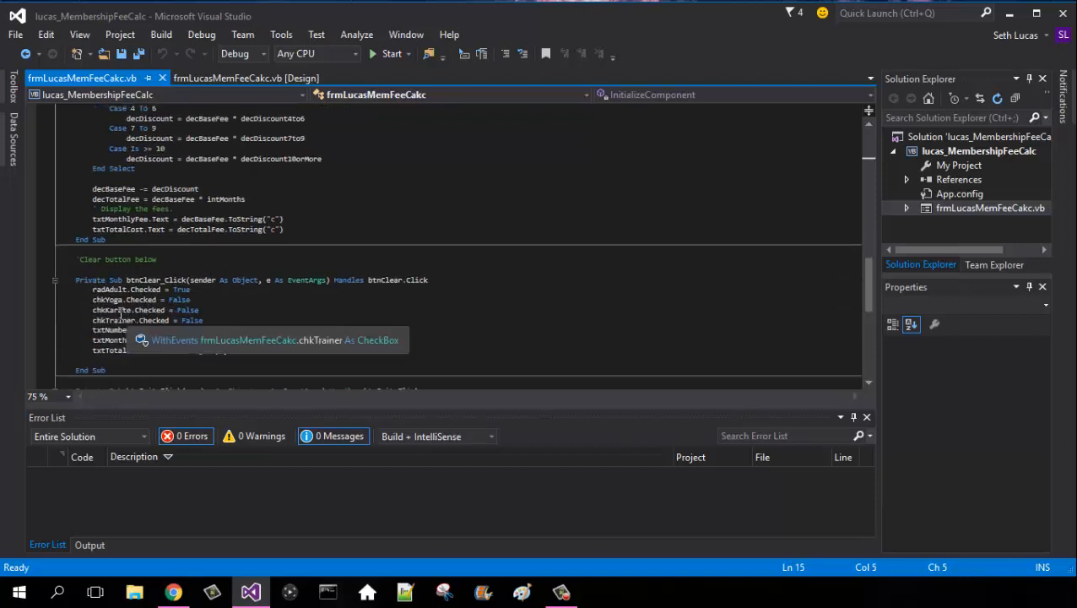
click(245, 78)
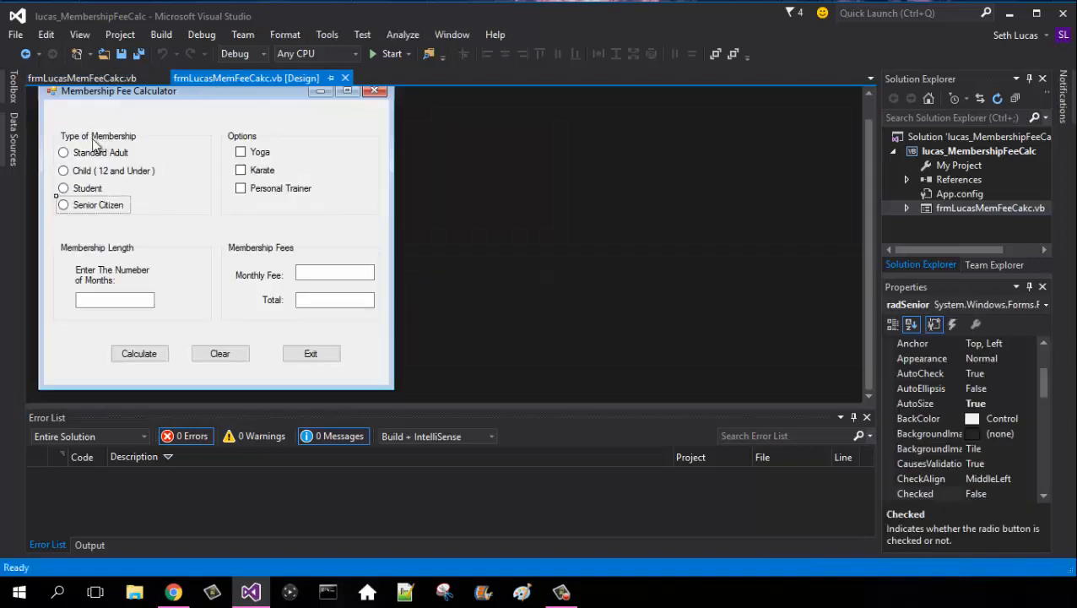
click(81, 78)
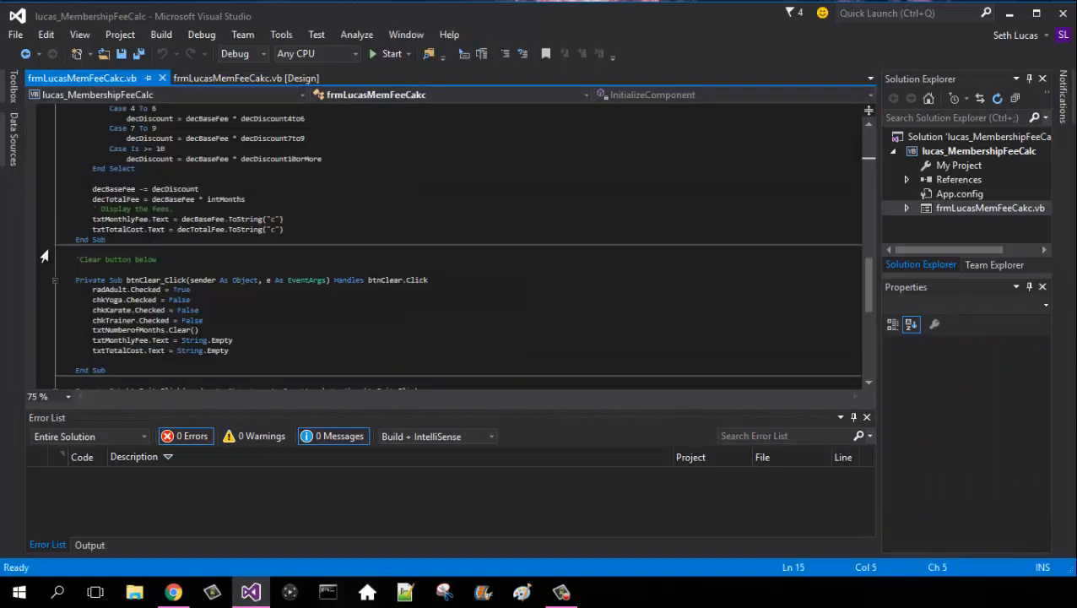
mouse_move(158, 300)
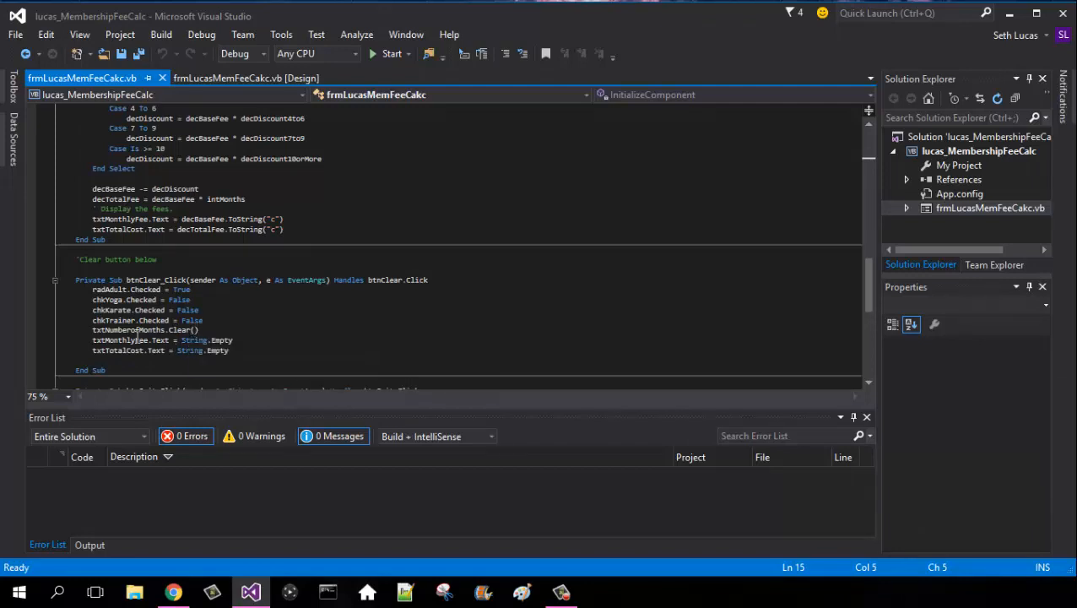
mouse_move(126, 329)
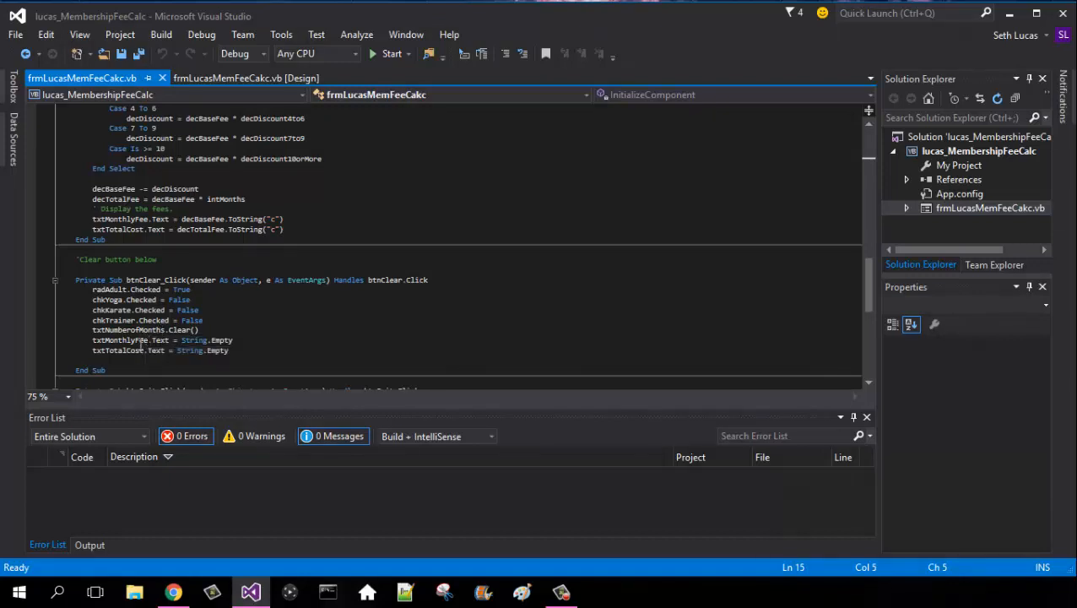
mouse_move(118, 350)
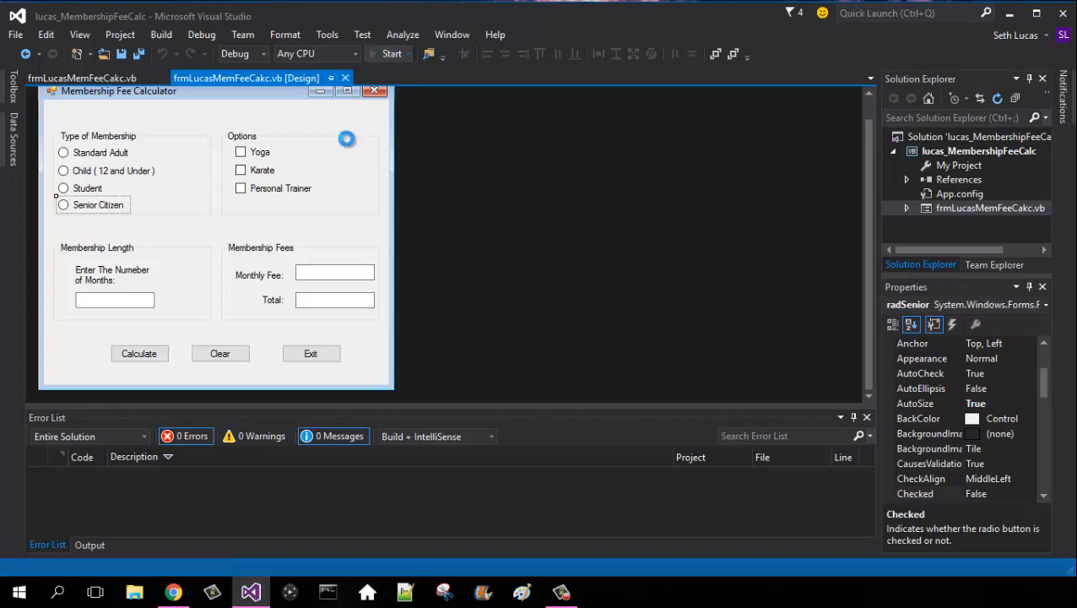
- Build and run the project so the calculator form opens over the code
click(390, 54)
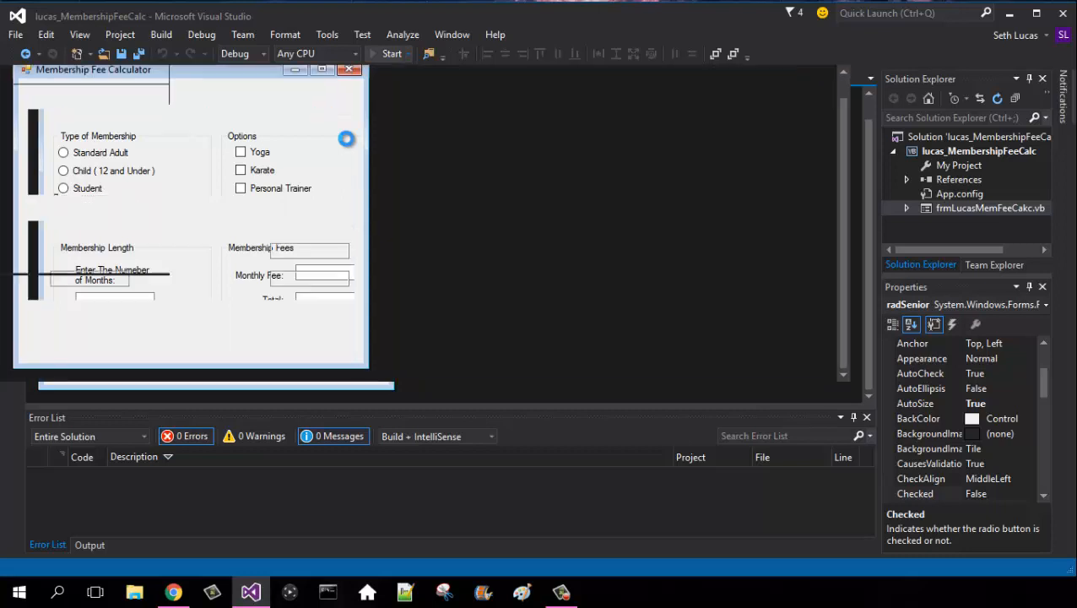
click(390, 53)
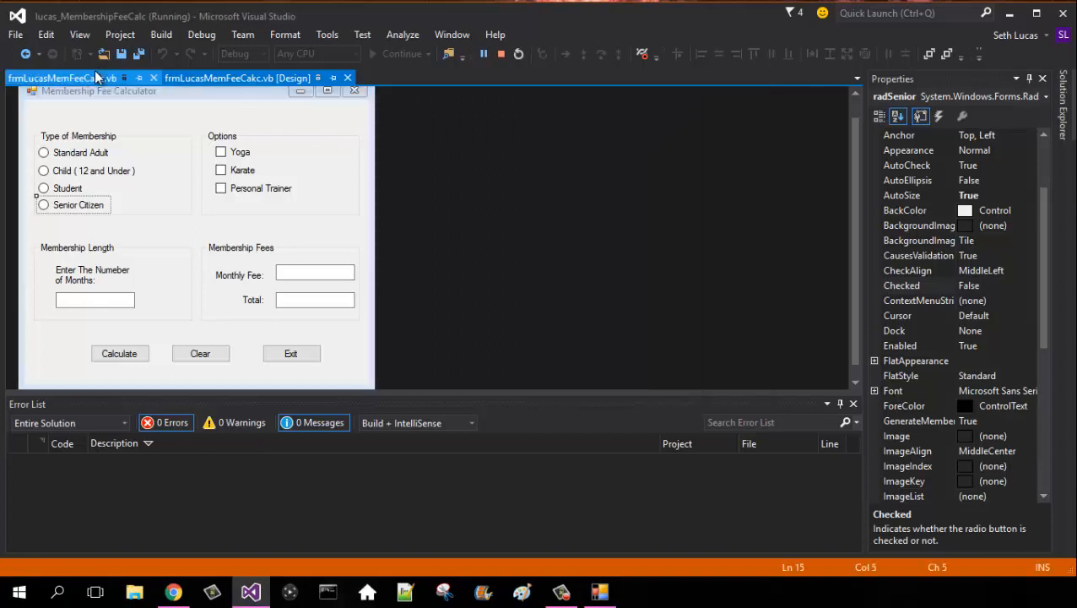
click(59, 77)
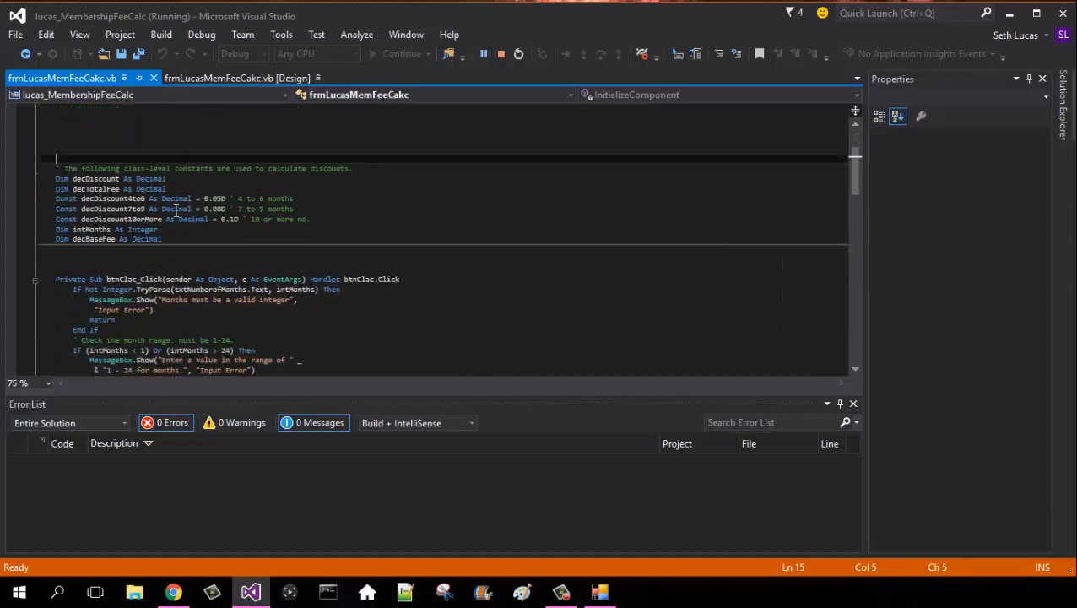
scroll(down, 3)
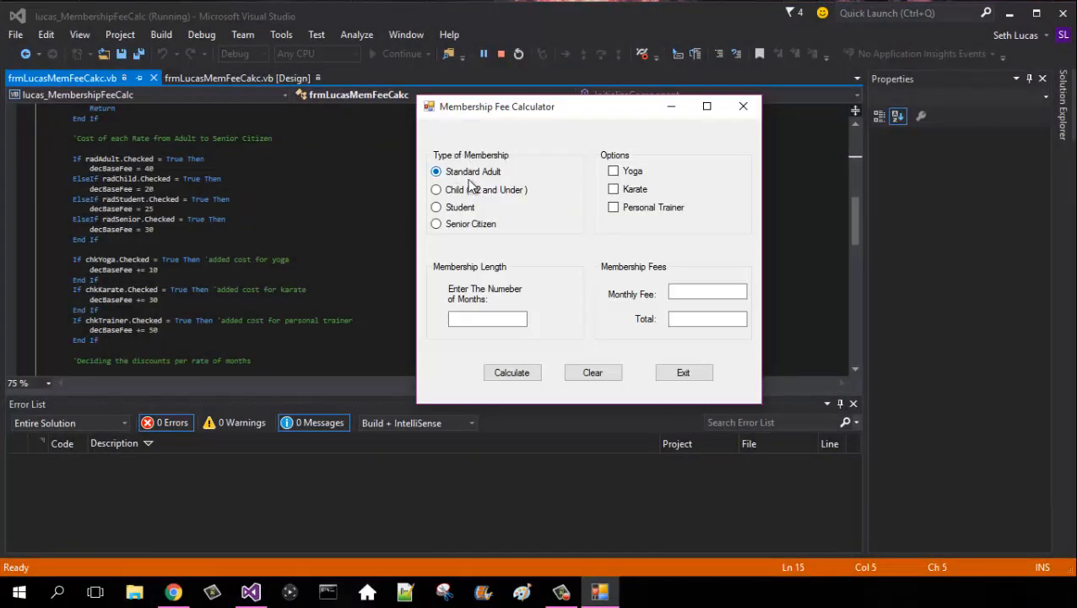
- Calculate Standard Adult with Yoga for 1 then 4 months, giving $47.50 monthly and $190.00 total
click(487, 318)
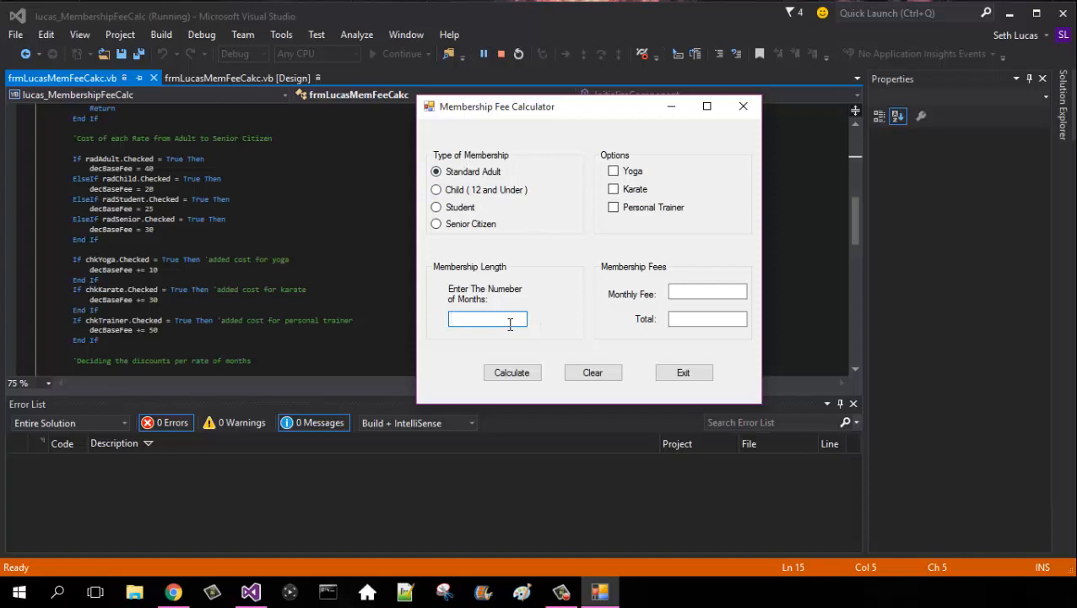
mouse_move(589, 154)
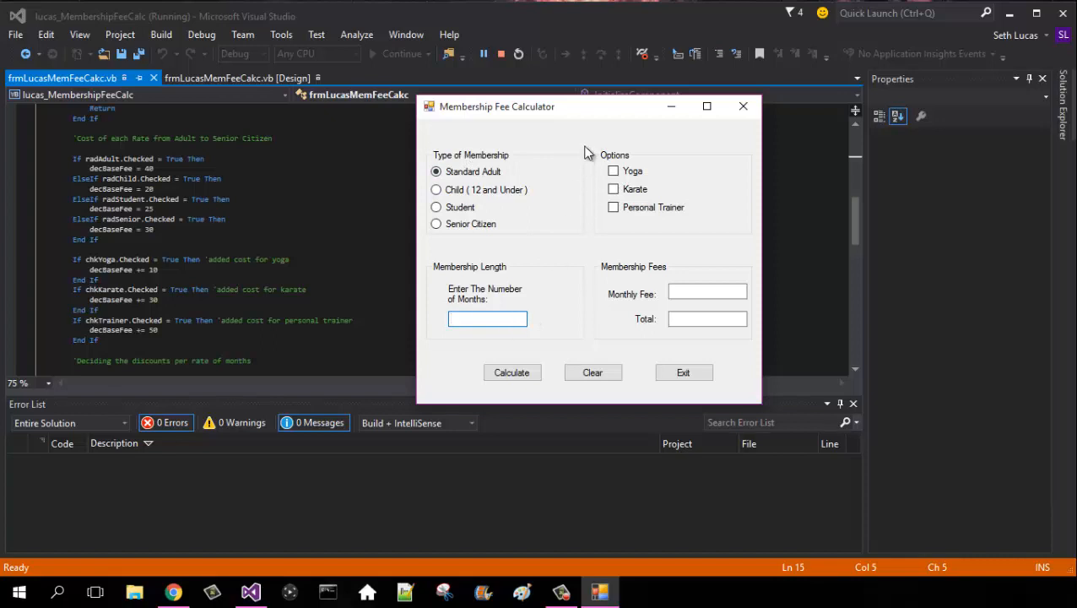
click(614, 171)
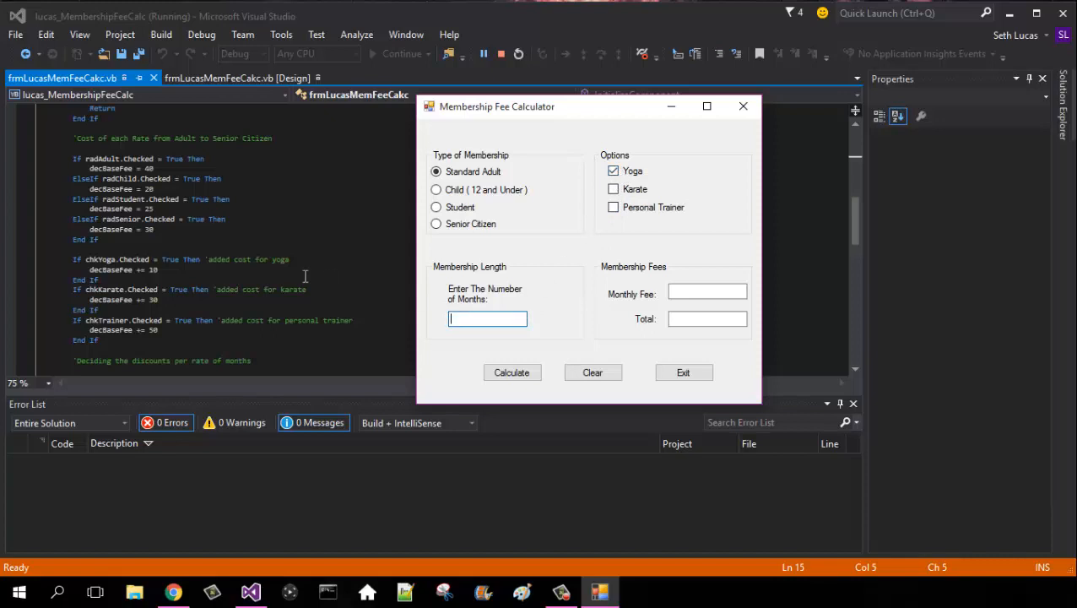
scroll(down, 3)
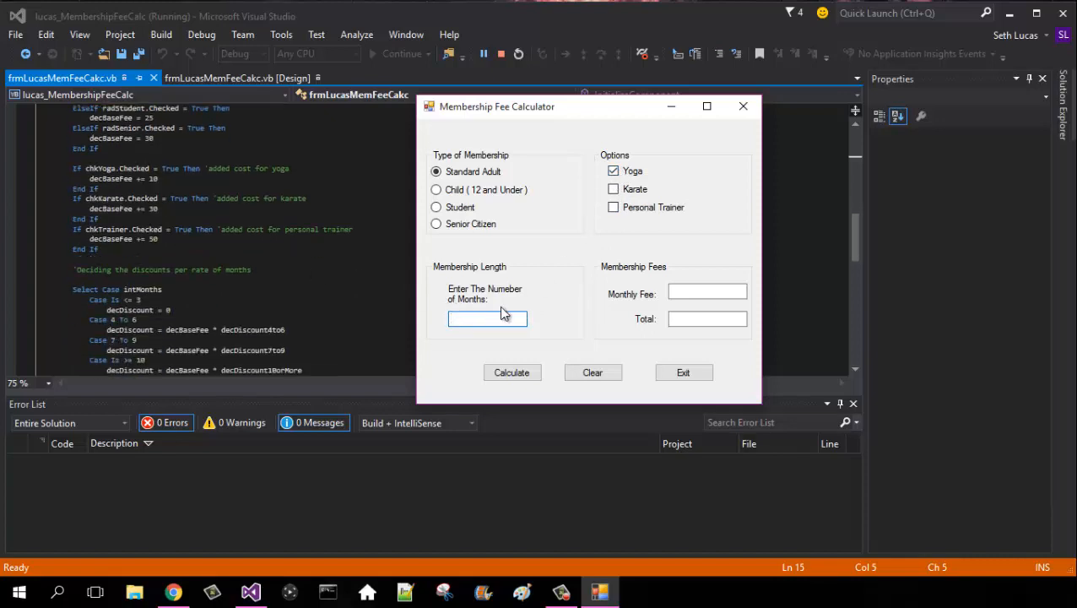
click(512, 372)
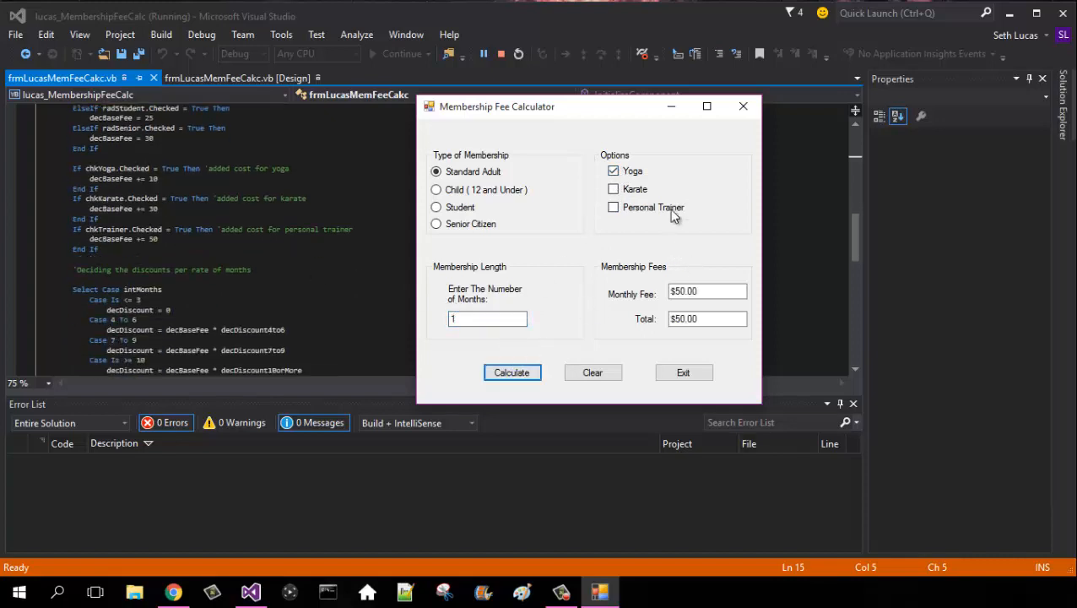
mouse_move(654, 258)
text(4)
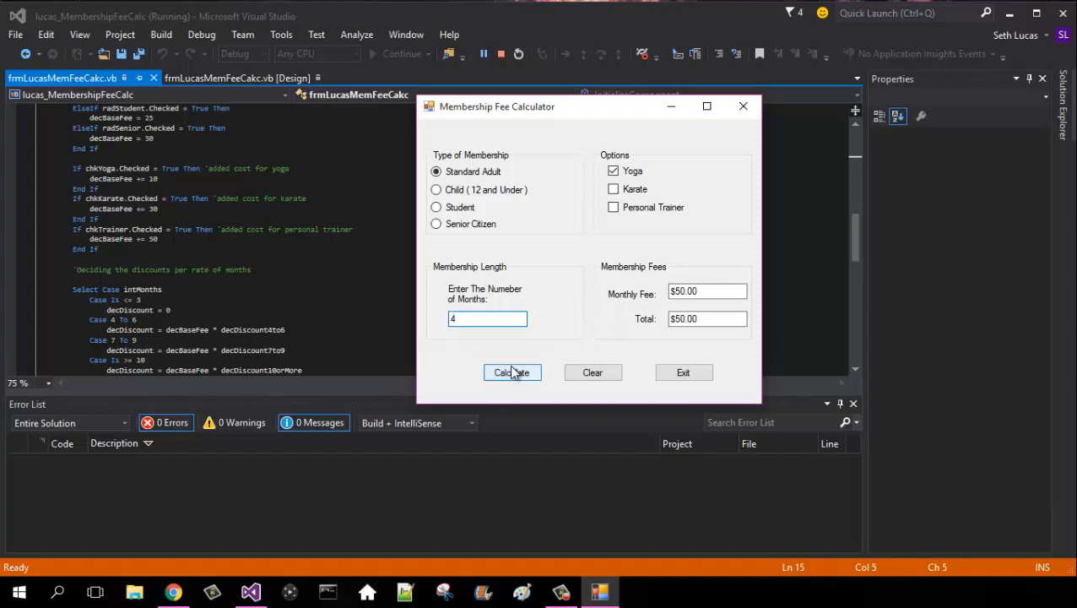
click(511, 372)
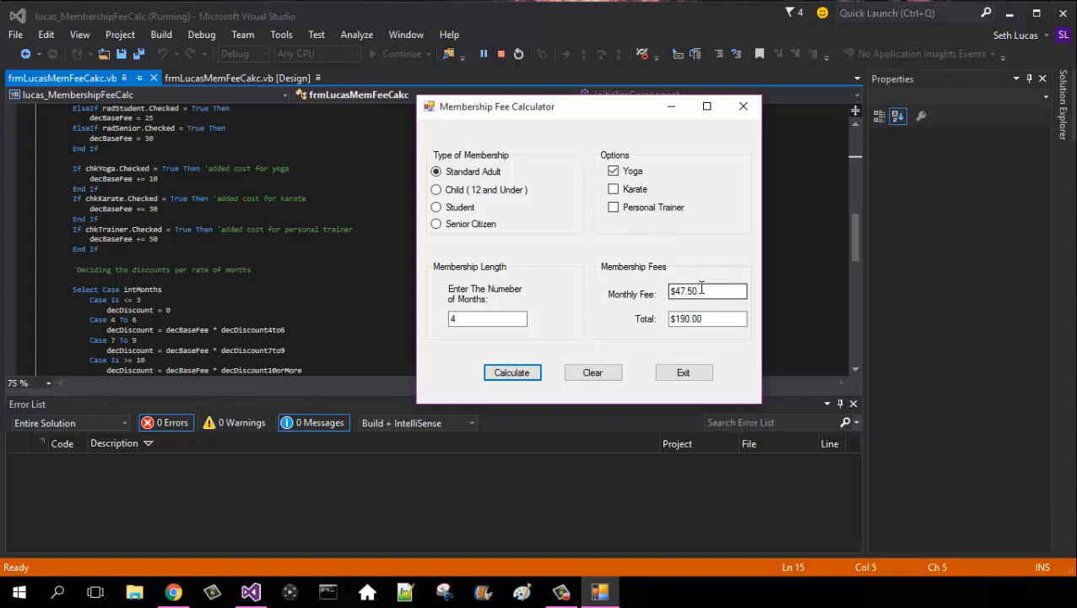
mouse_move(705, 289)
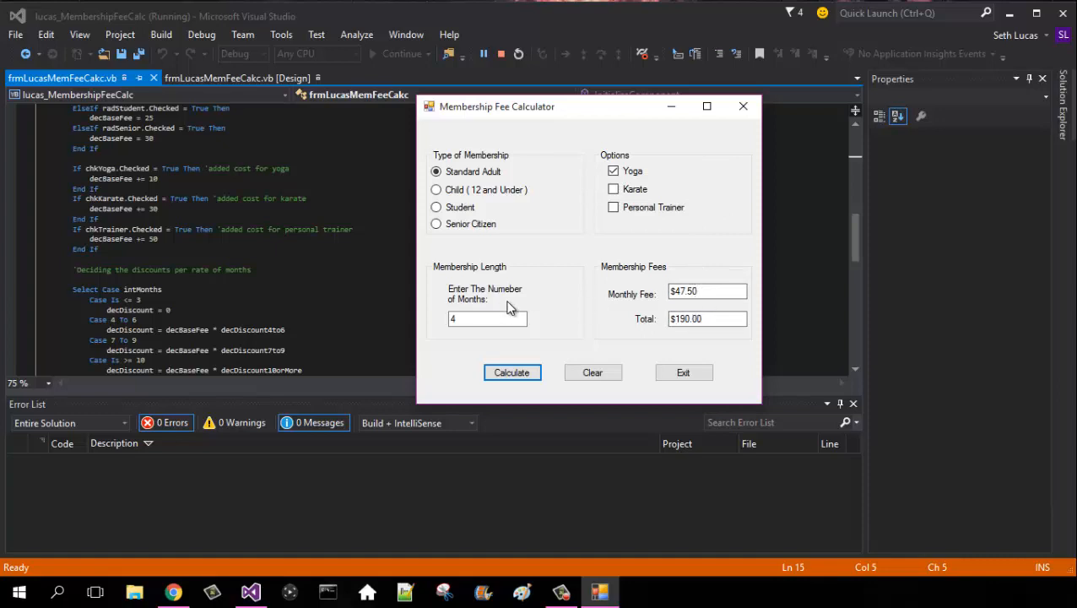
click(487, 318)
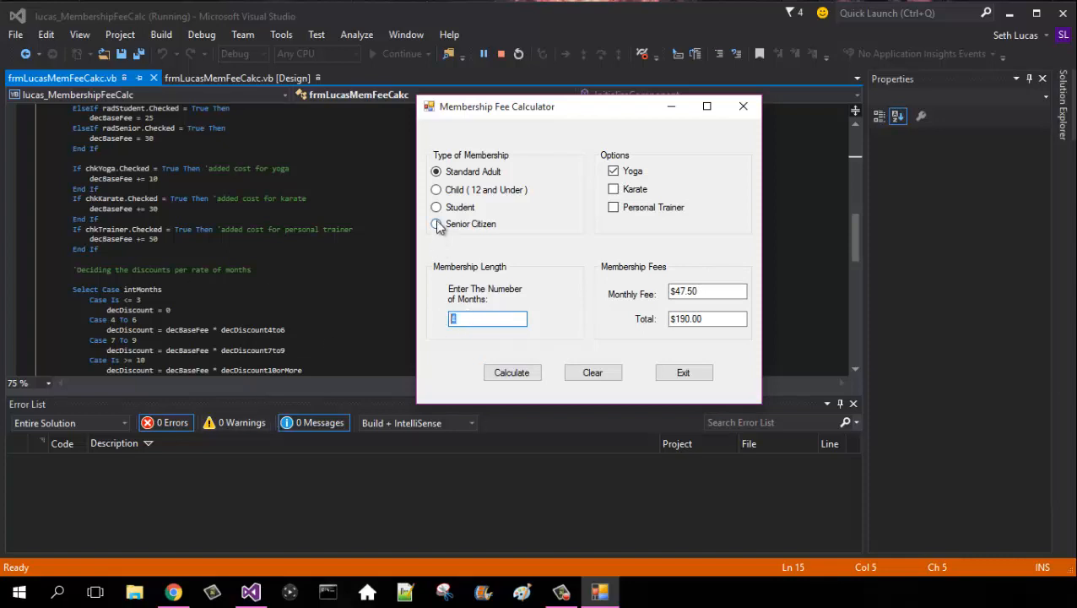
- Calculate a Child plan with Yoga, Karate and Personal Trainer for 10 months: $99.00 monthly, $990.00 total
click(435, 189)
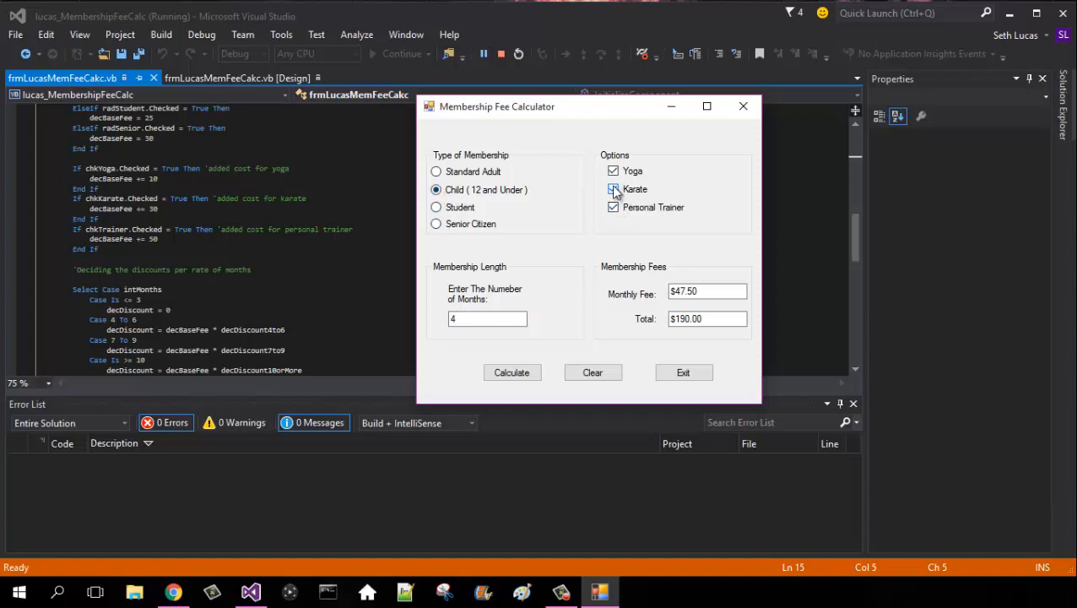
click(613, 188)
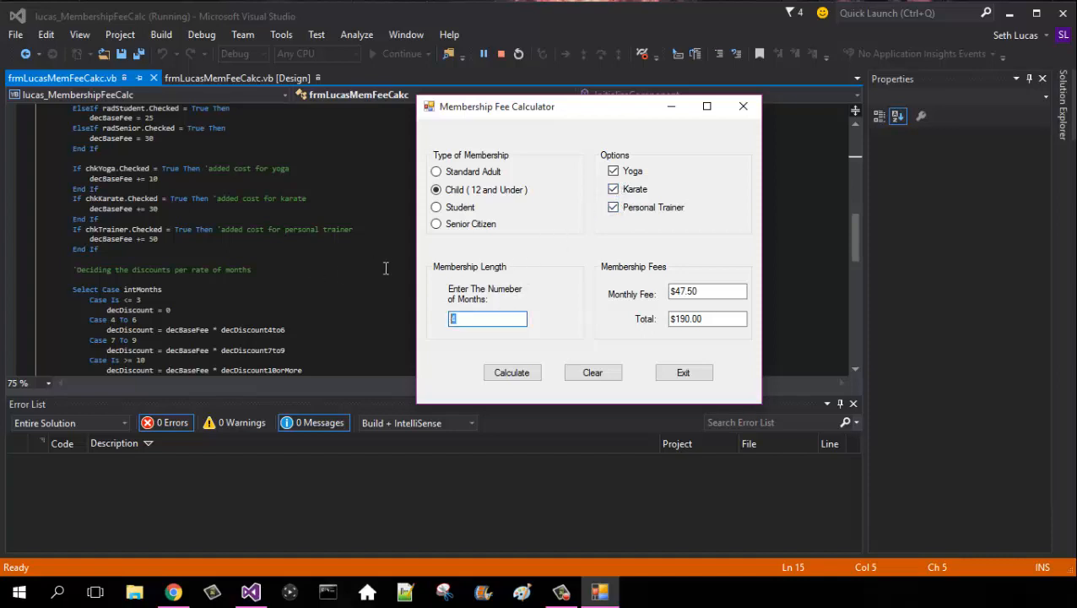
click(511, 373)
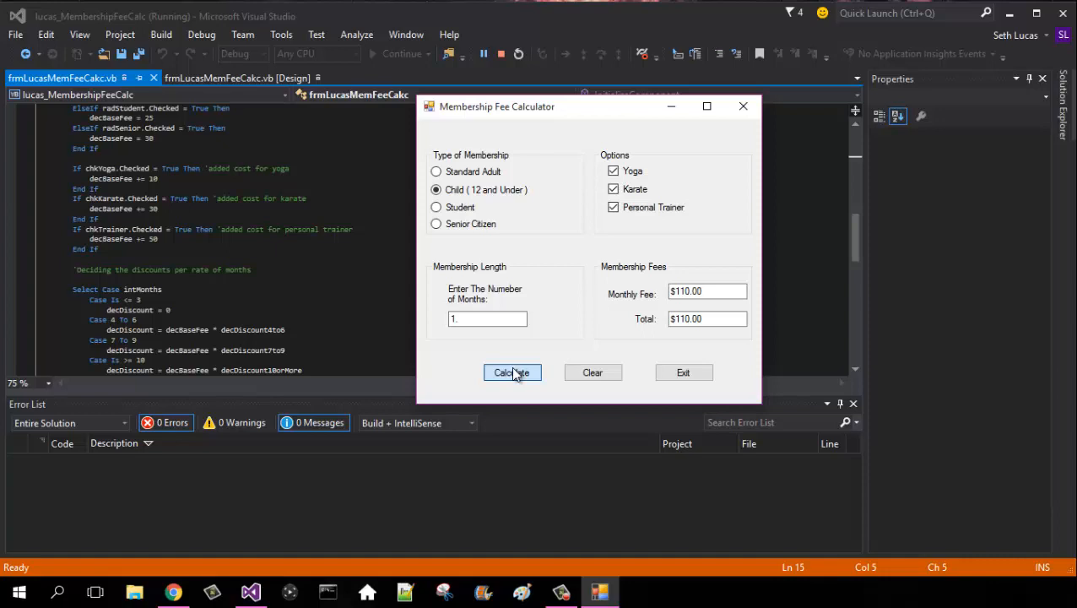
click(511, 372)
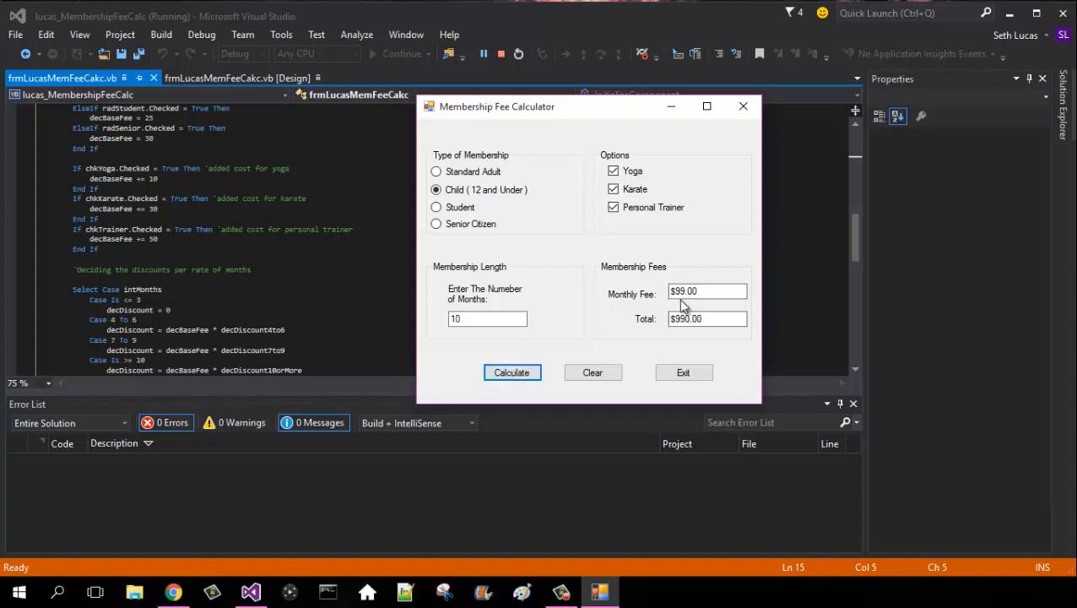
mouse_move(681, 335)
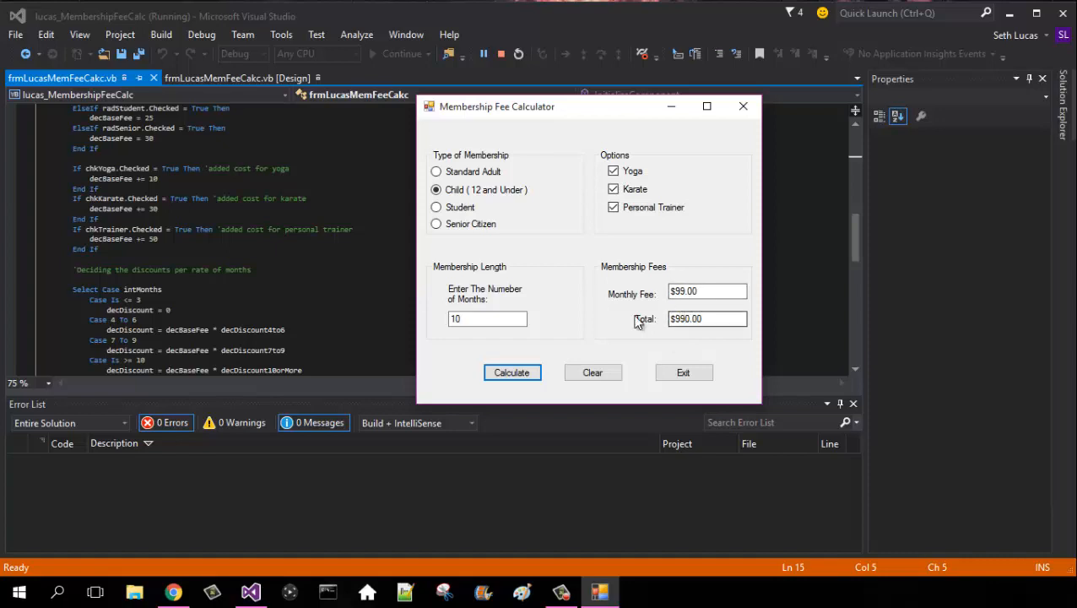
text(3)
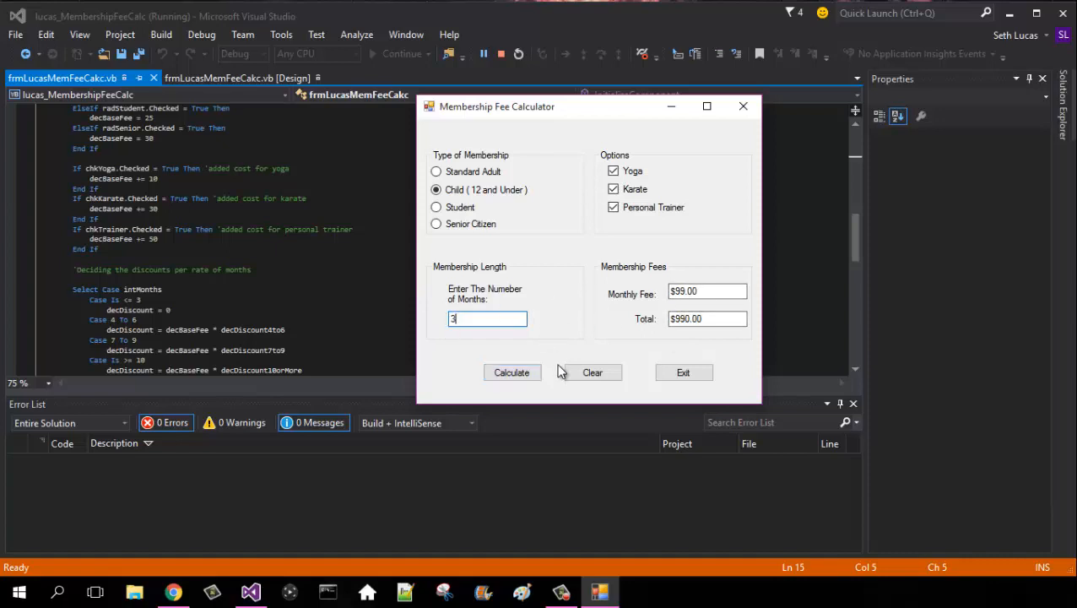
- Trigger the out-of-range and empty-months errors, clearing the form between them
click(511, 372)
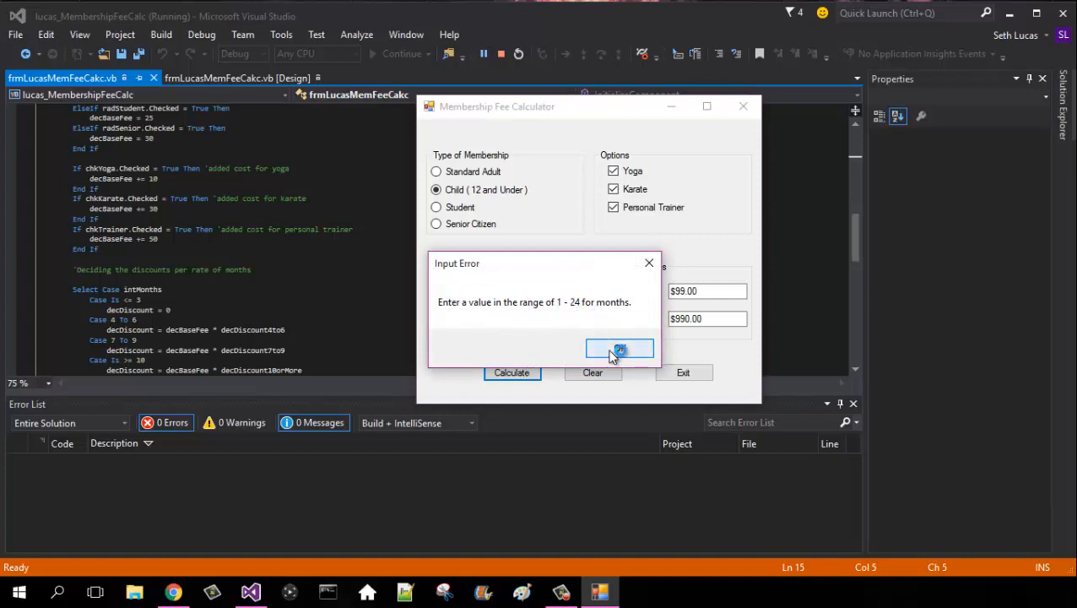
click(620, 349)
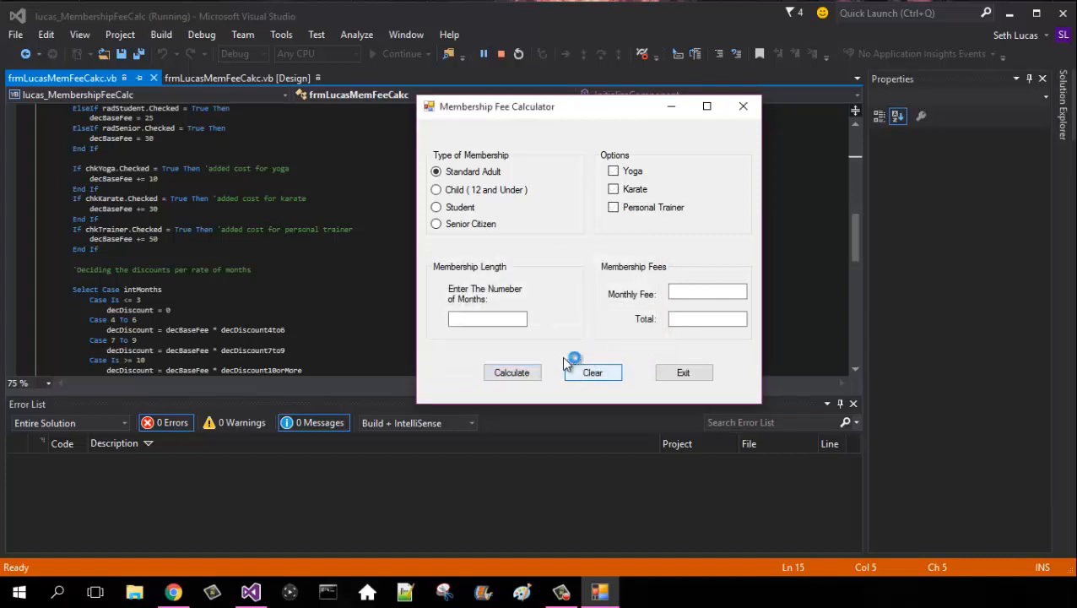
click(591, 372)
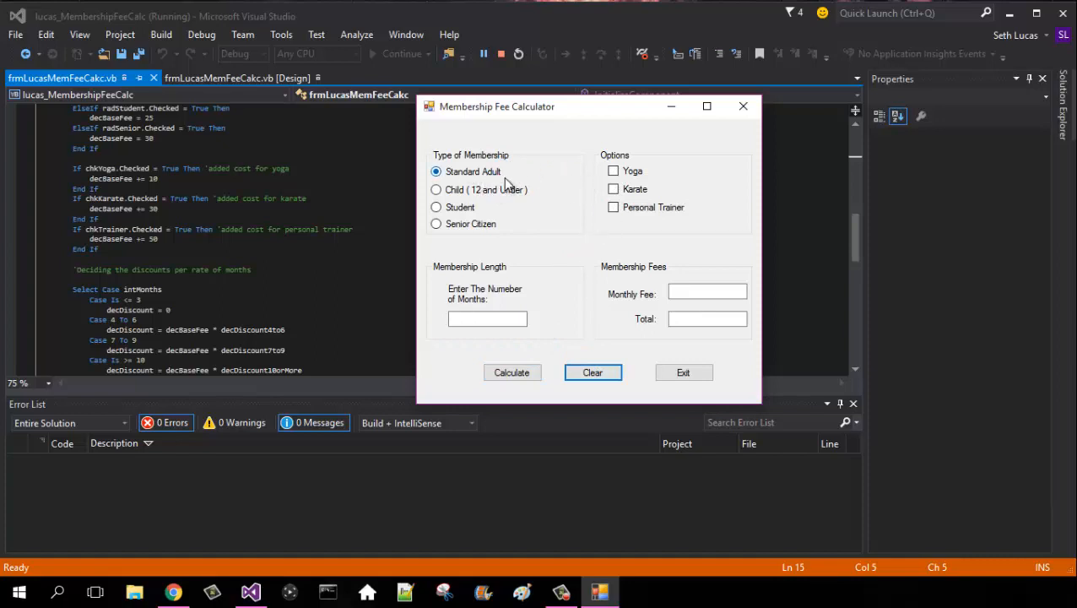
mouse_move(610, 304)
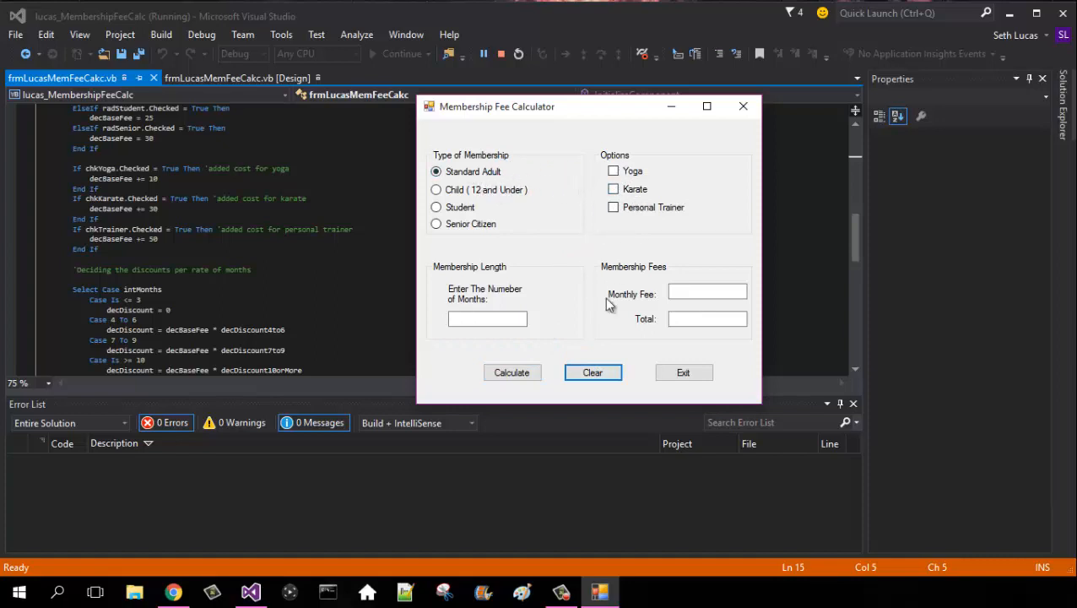
click(511, 373)
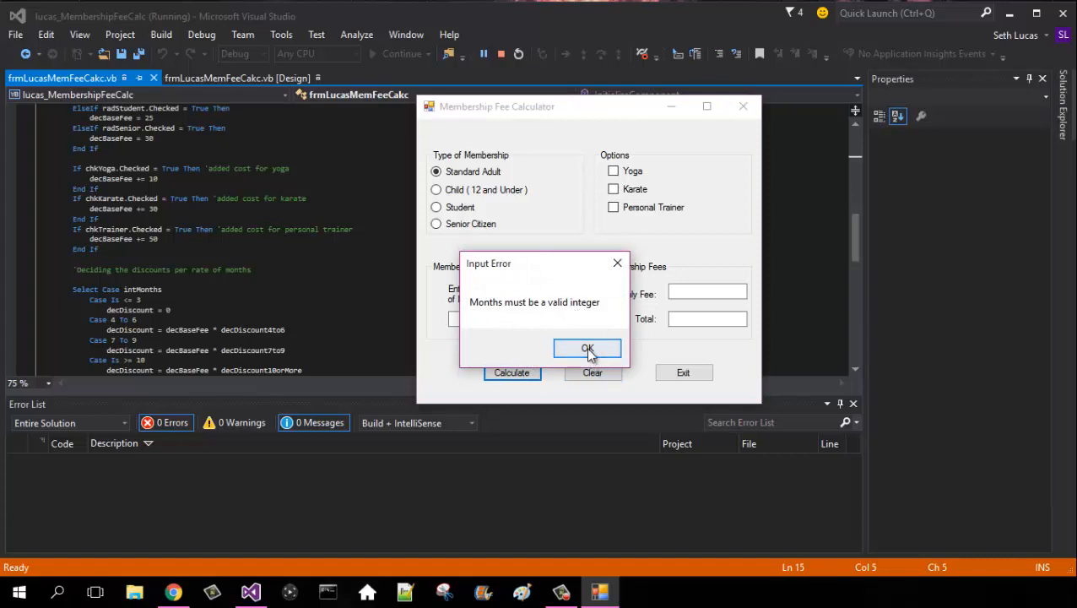
click(587, 348)
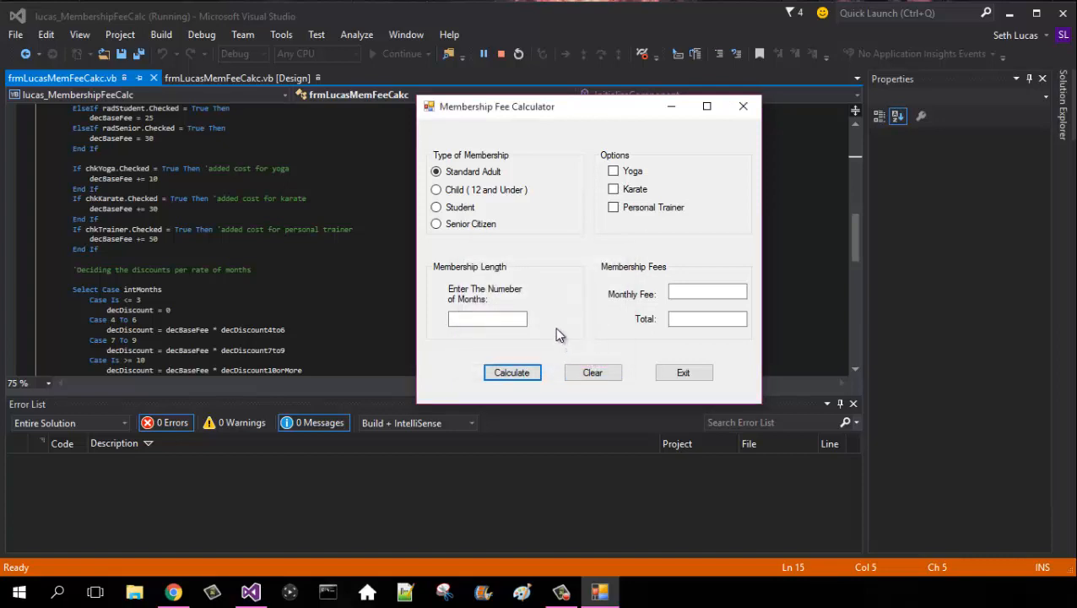